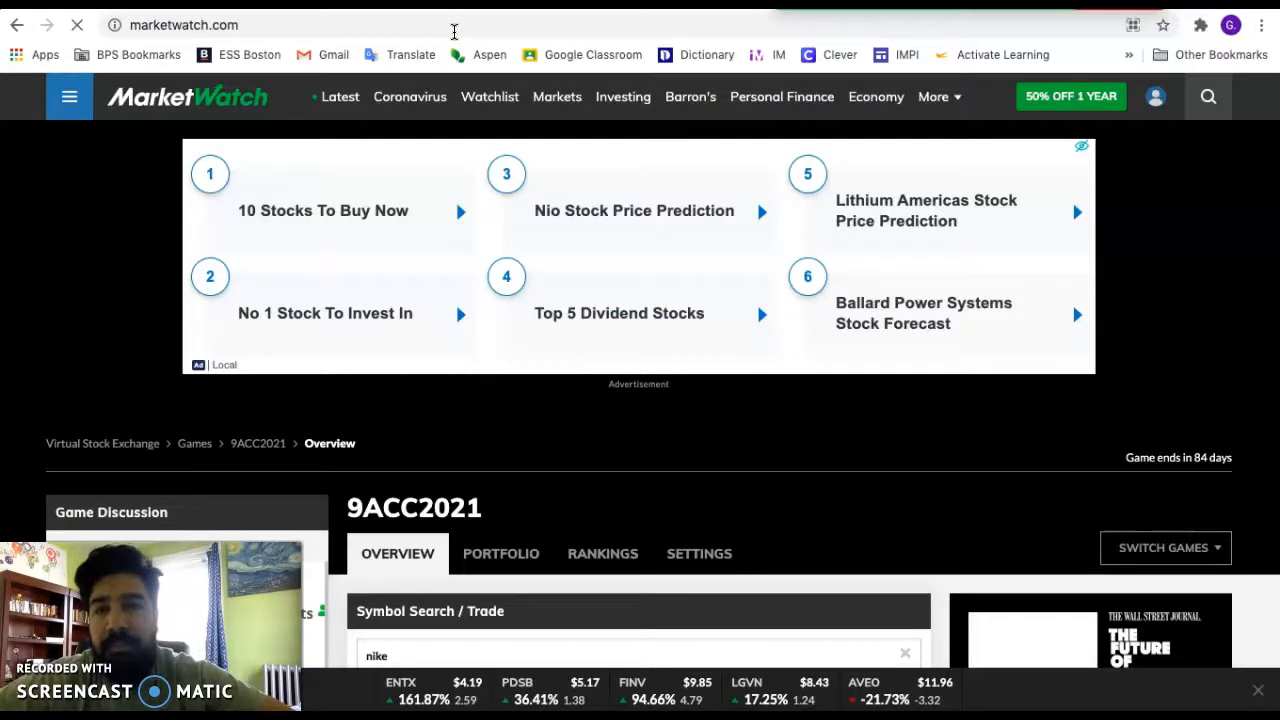
# Load the MarketWatch home page and open the profile account dropdown showing Games
pyautogui.click(187, 96)
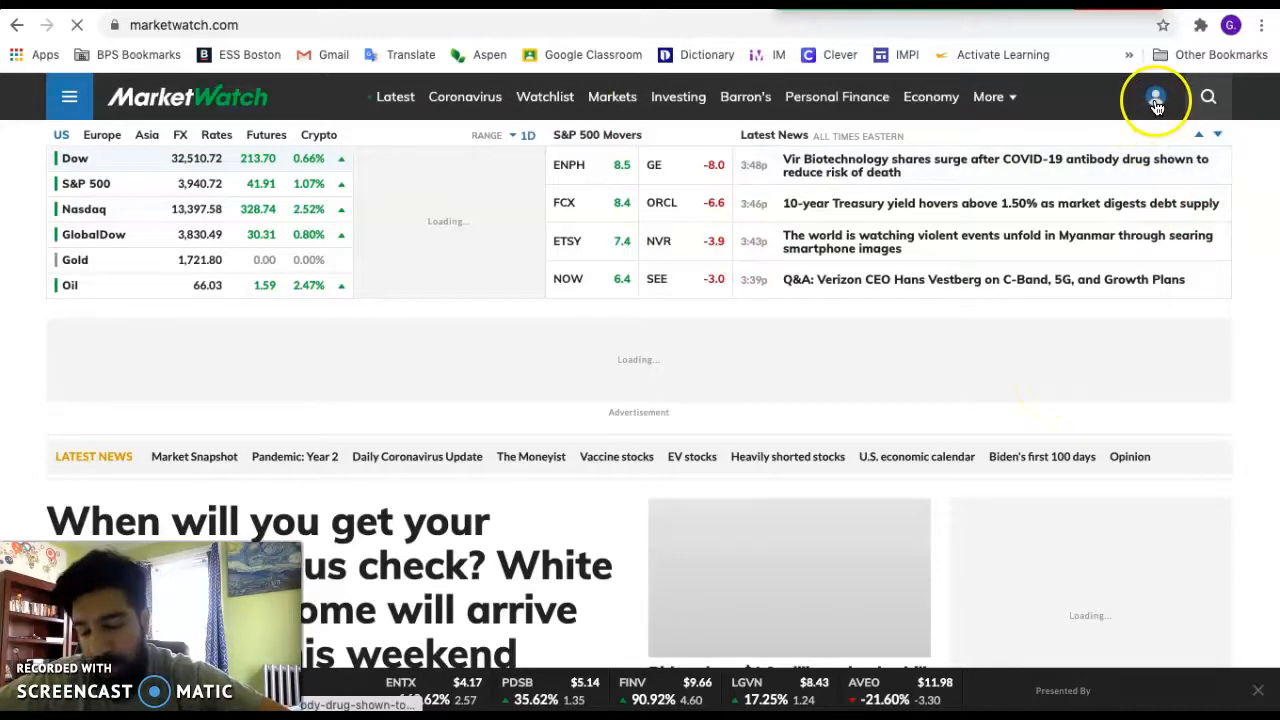
pyautogui.click(1155, 97)
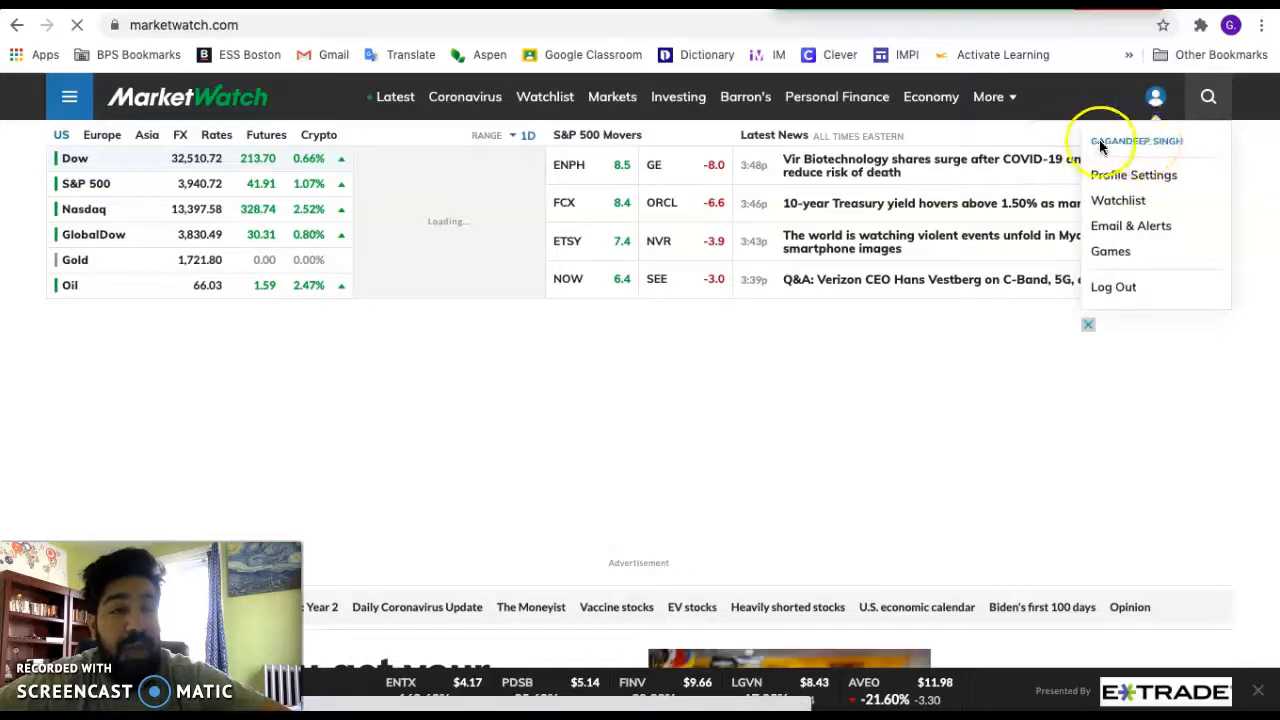
pyautogui.moveTo(1185, 142)
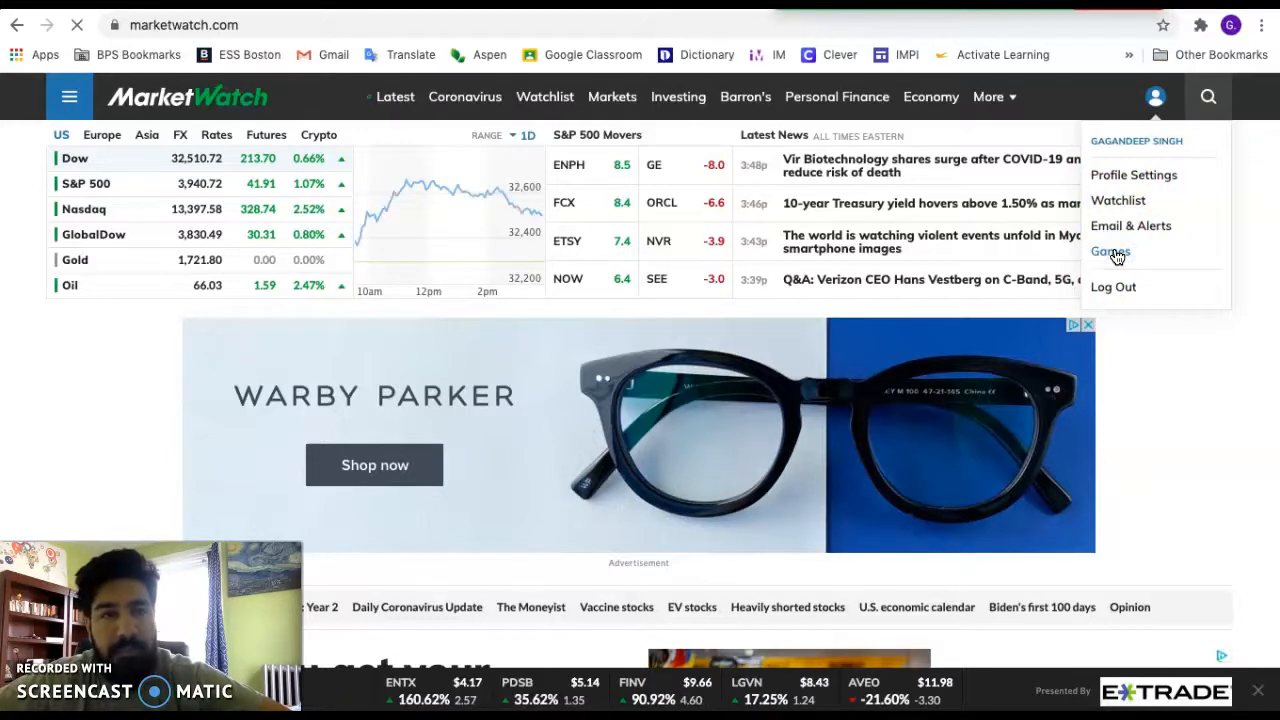
# Open the 9ACC2021 game from Your Games and scroll down to its leaderboard
pyautogui.click(1110, 251)
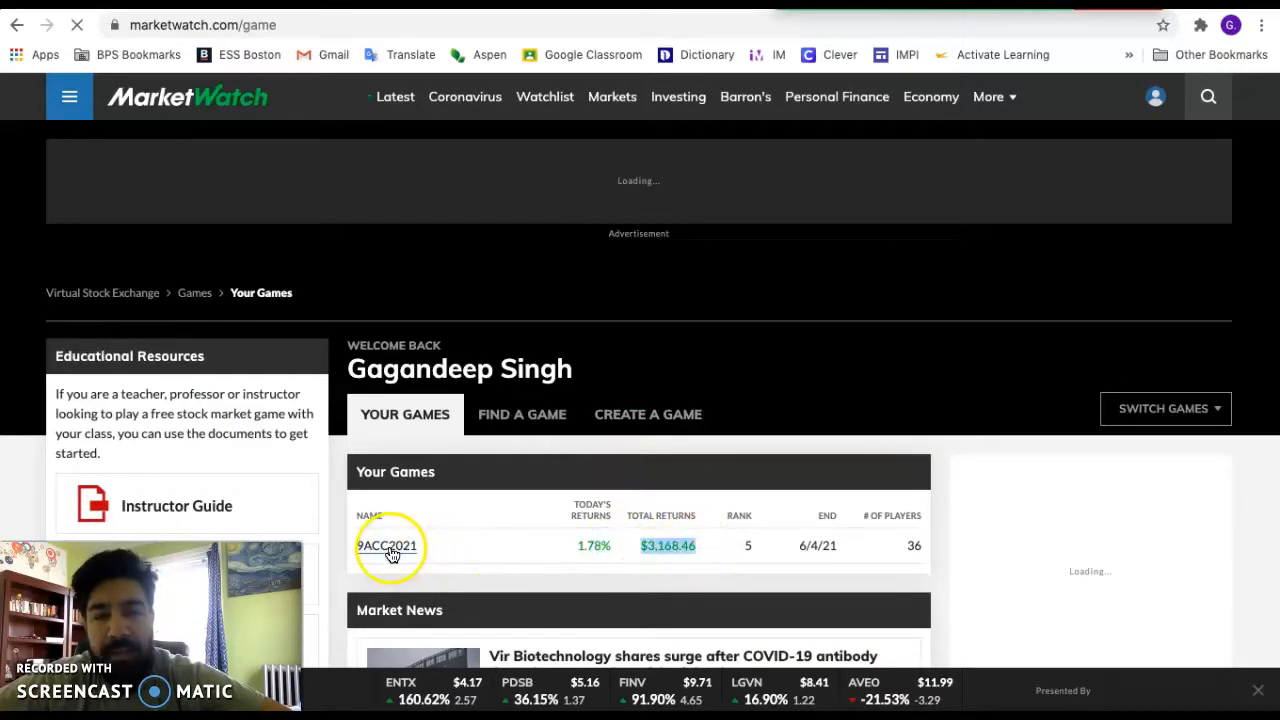
pyautogui.moveTo(925, 553)
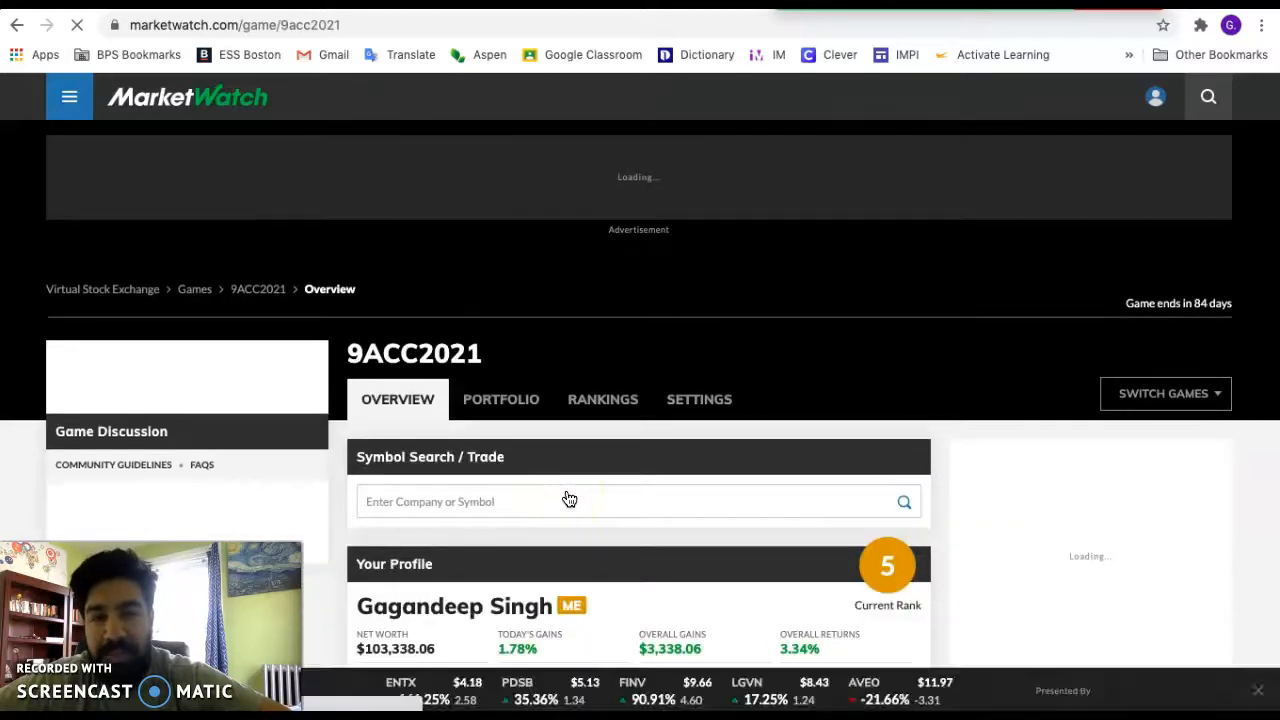
pyautogui.scroll(-3)
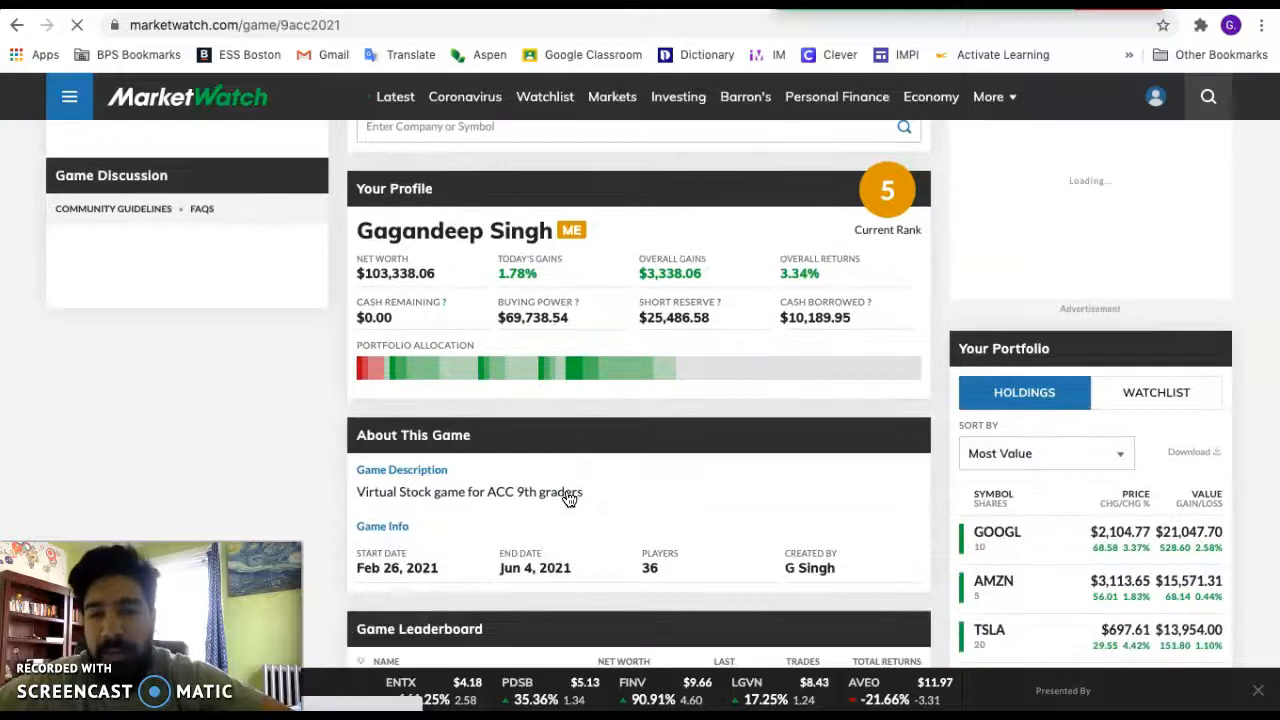
pyautogui.scroll(-3)
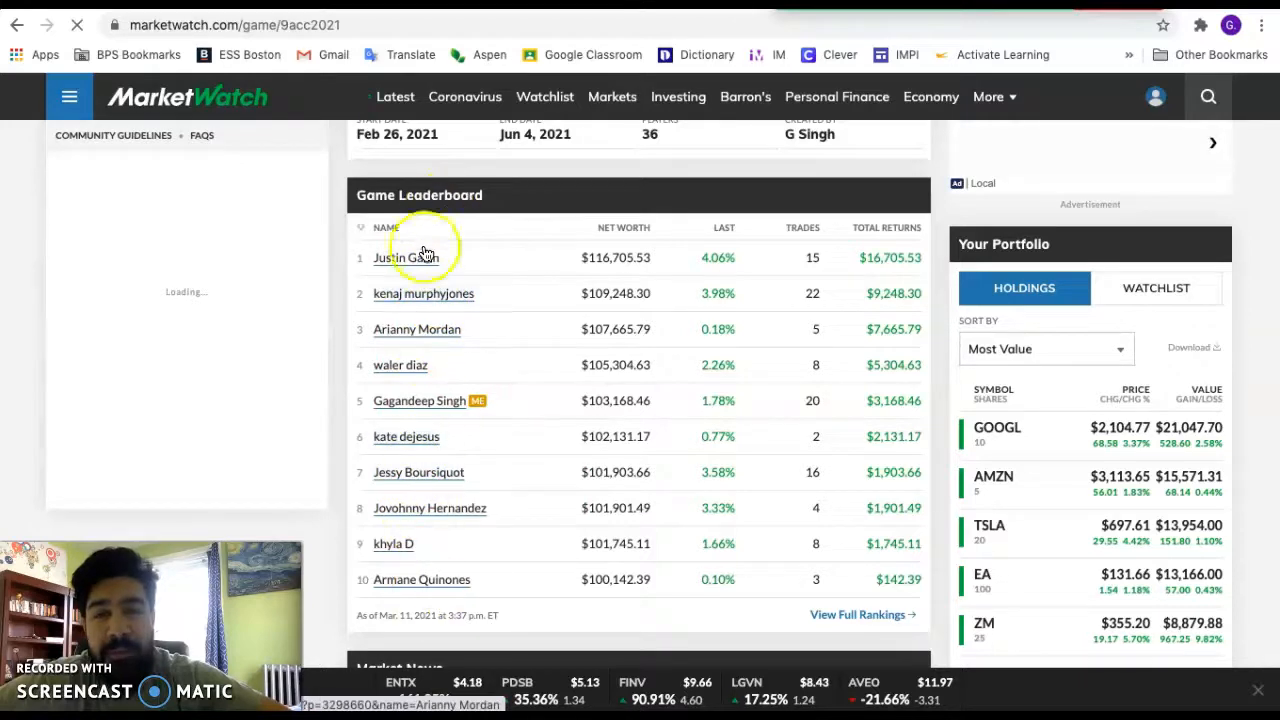
pyautogui.moveTo(435, 371)
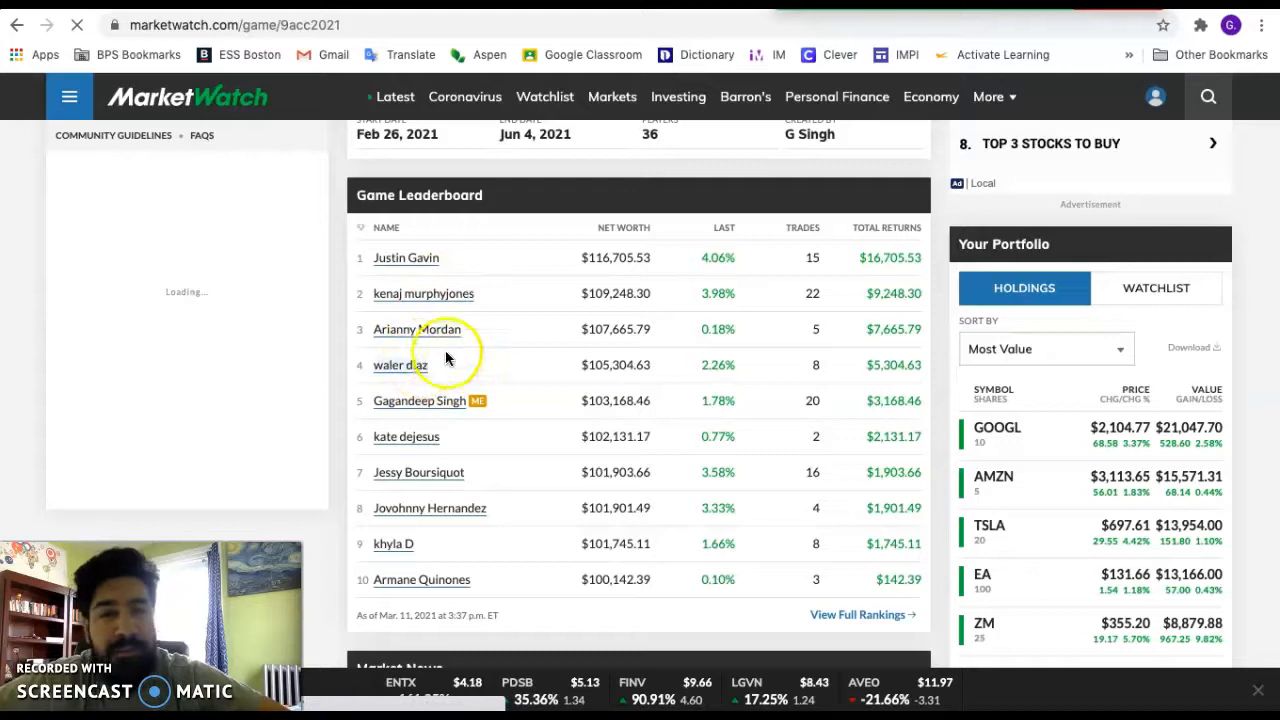
pyautogui.moveTo(430, 530)
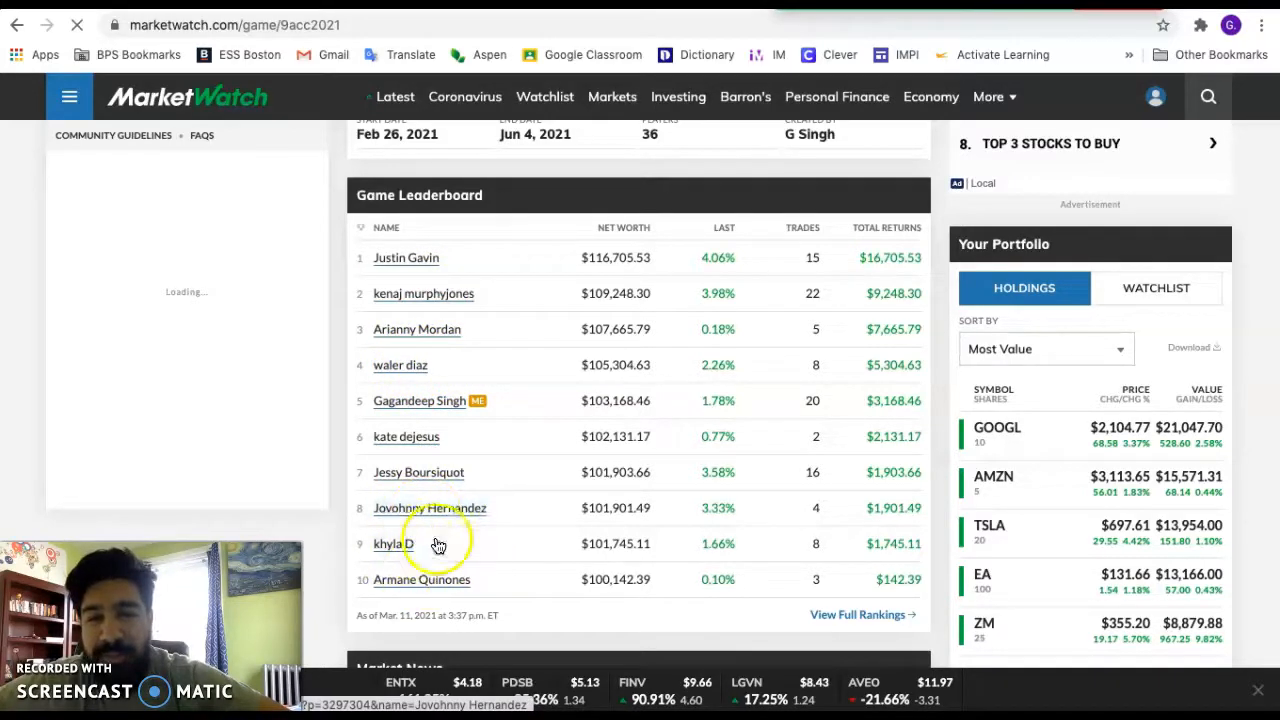
pyautogui.moveTo(465, 472)
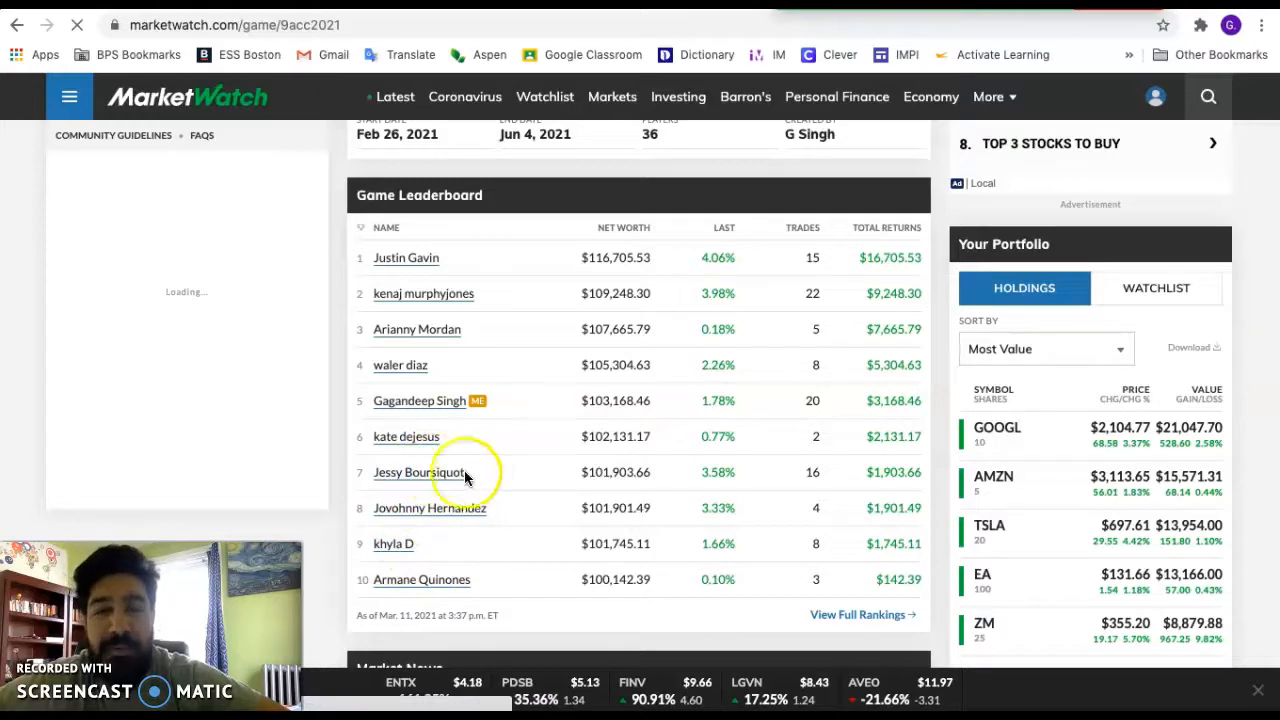
pyautogui.moveTo(795, 475)
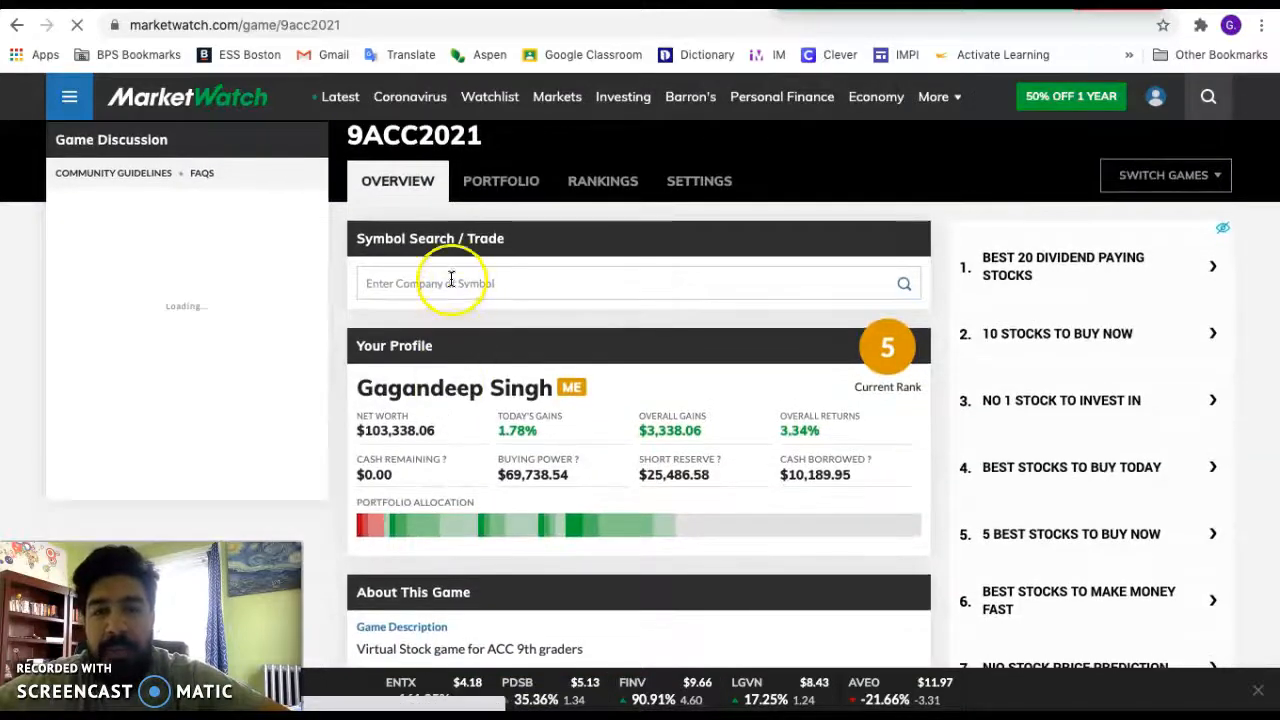
pyautogui.click(450, 283)
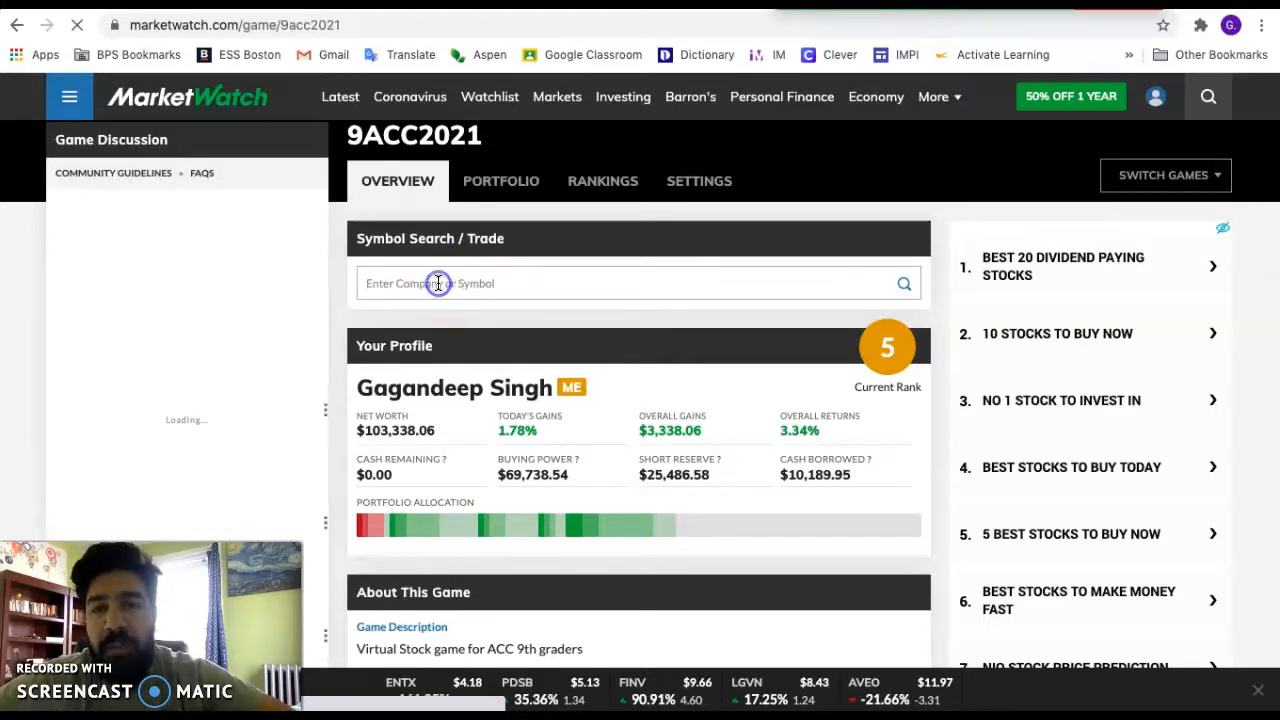
pyautogui.click(437, 283)
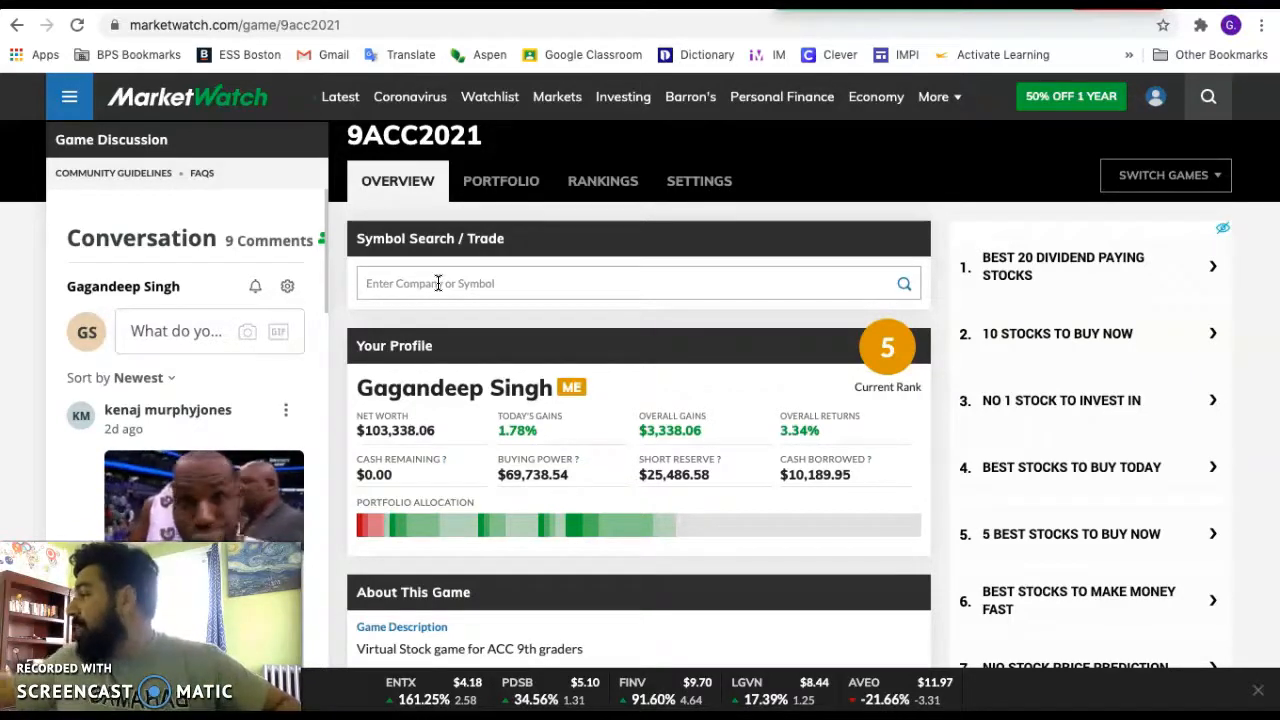
pyautogui.write('walg')
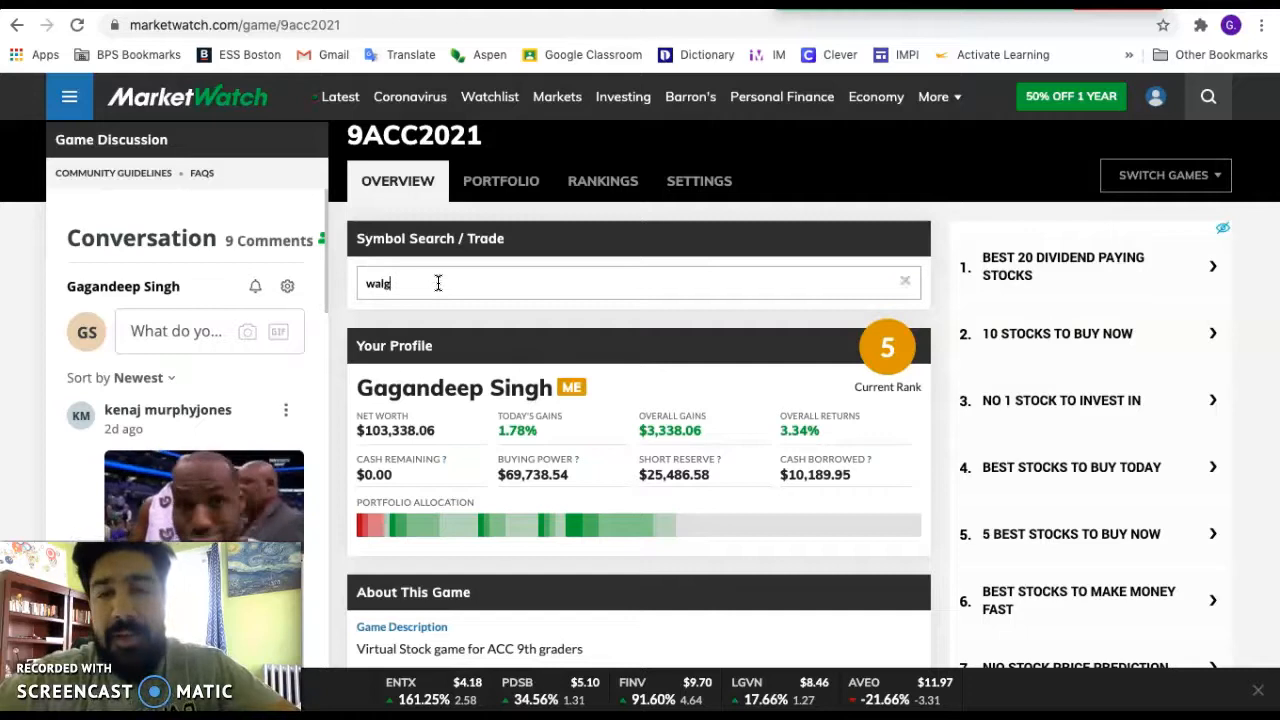
pyautogui.write('reen')
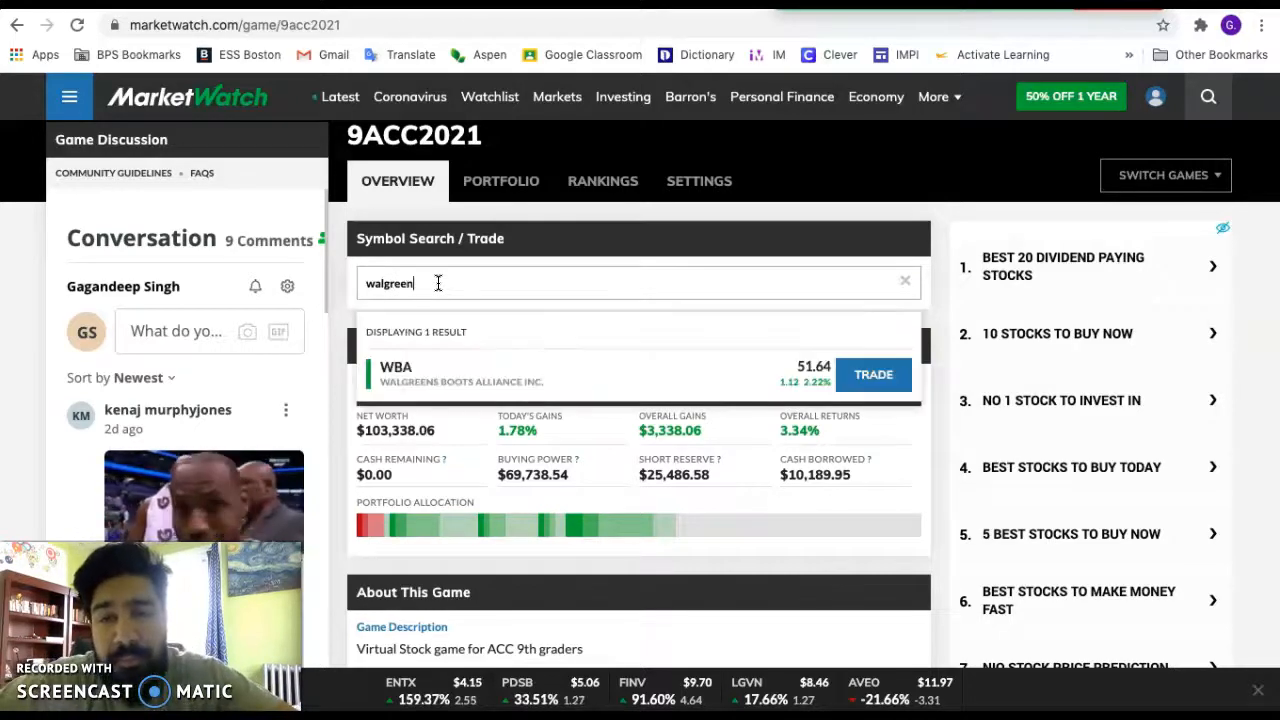
pyautogui.press('Backspace')
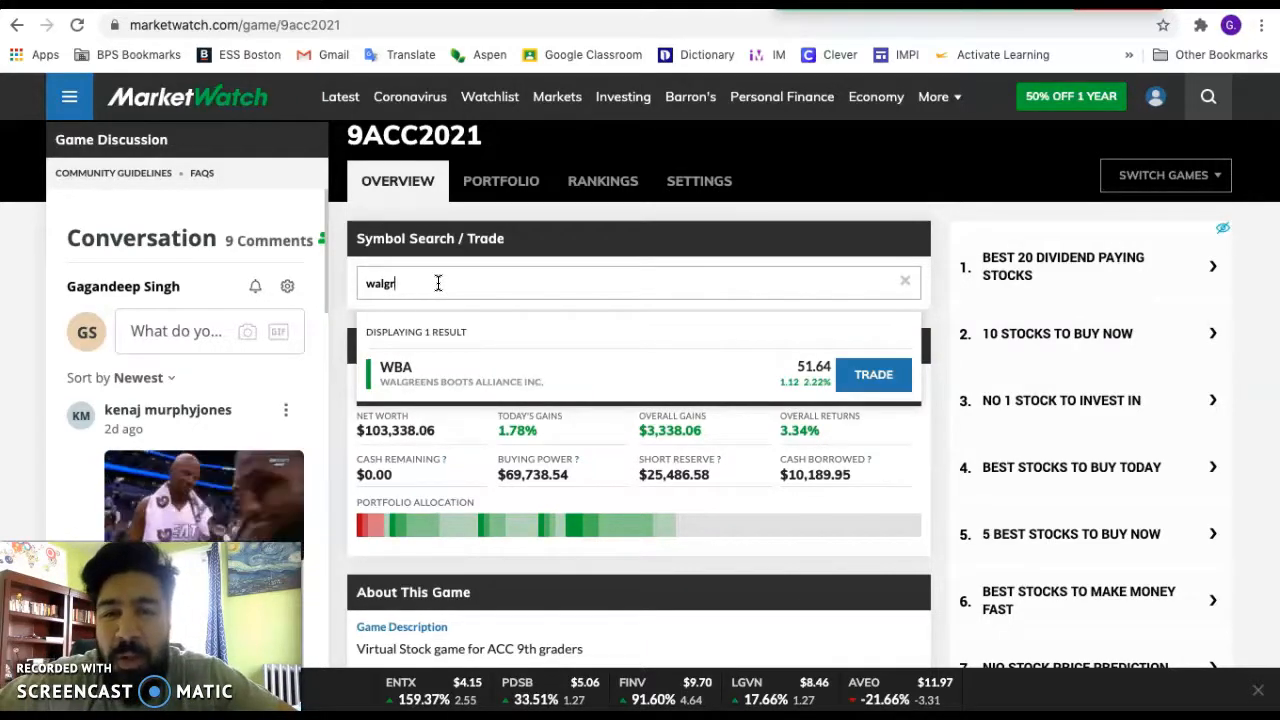
pyautogui.click(904, 281)
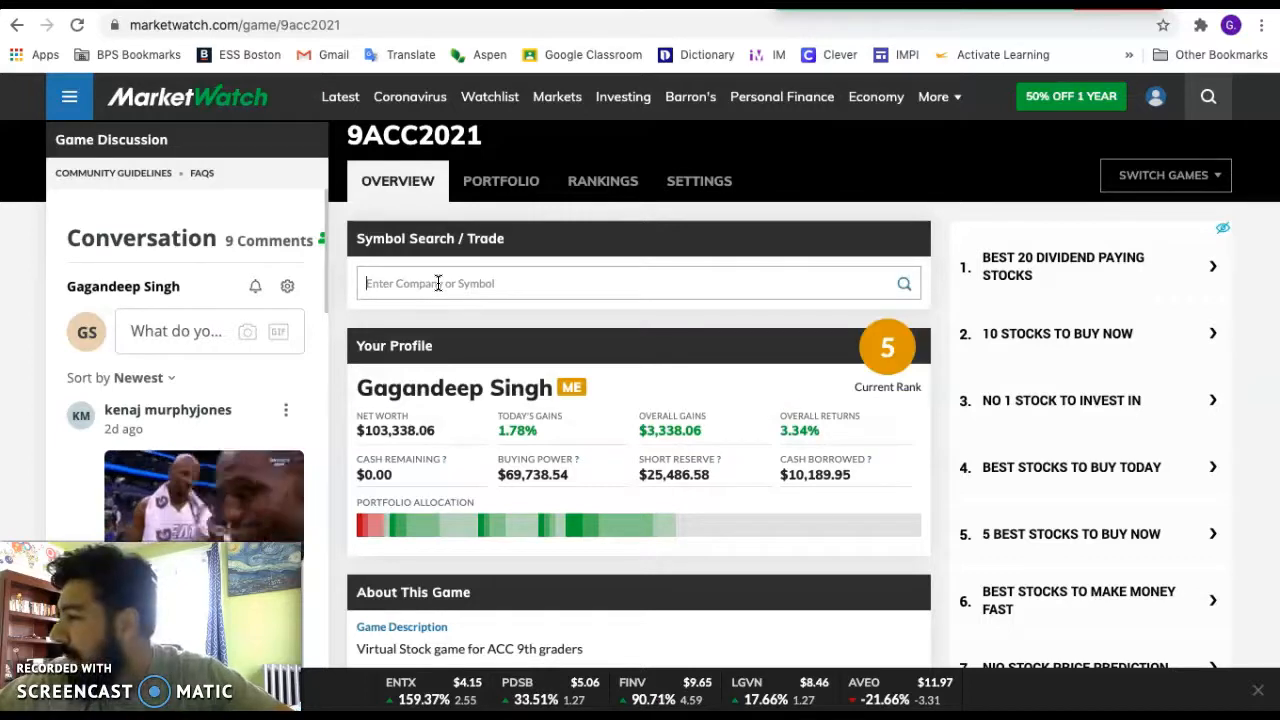
# Search 'johnson' in Symbol Search to find the JNJ quote
pyautogui.write('jd')
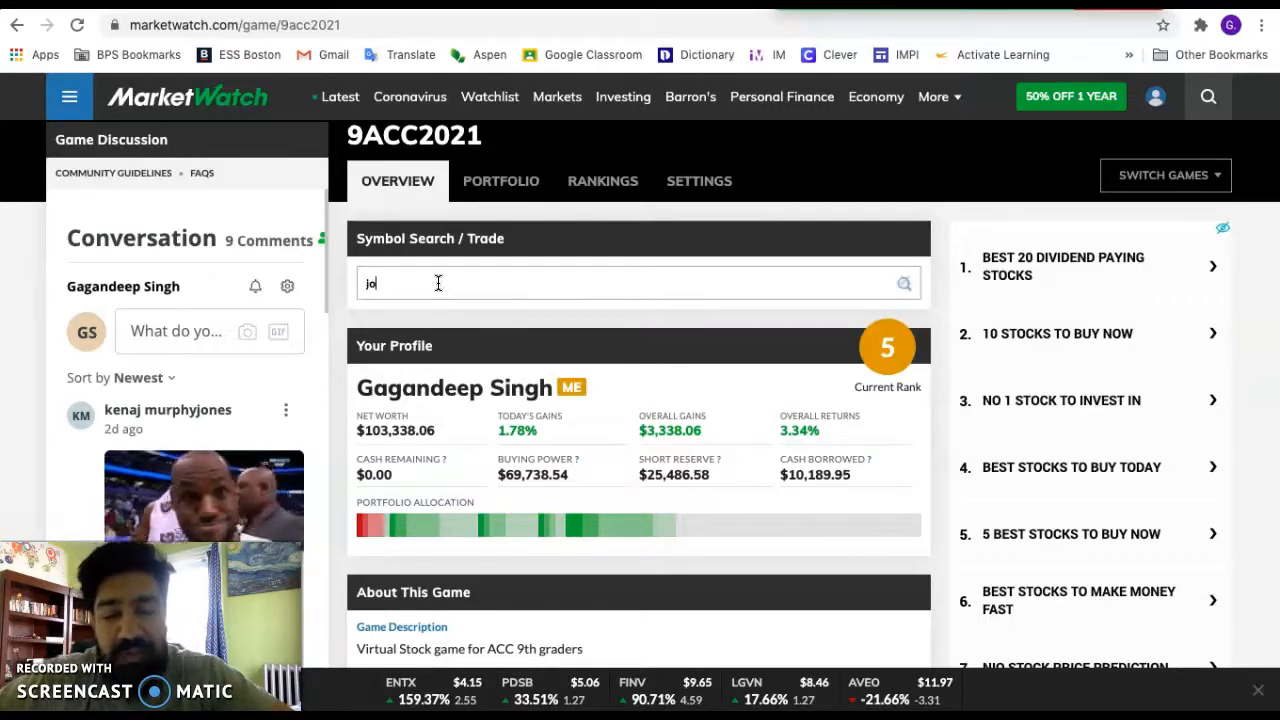
pyautogui.write('johnson')
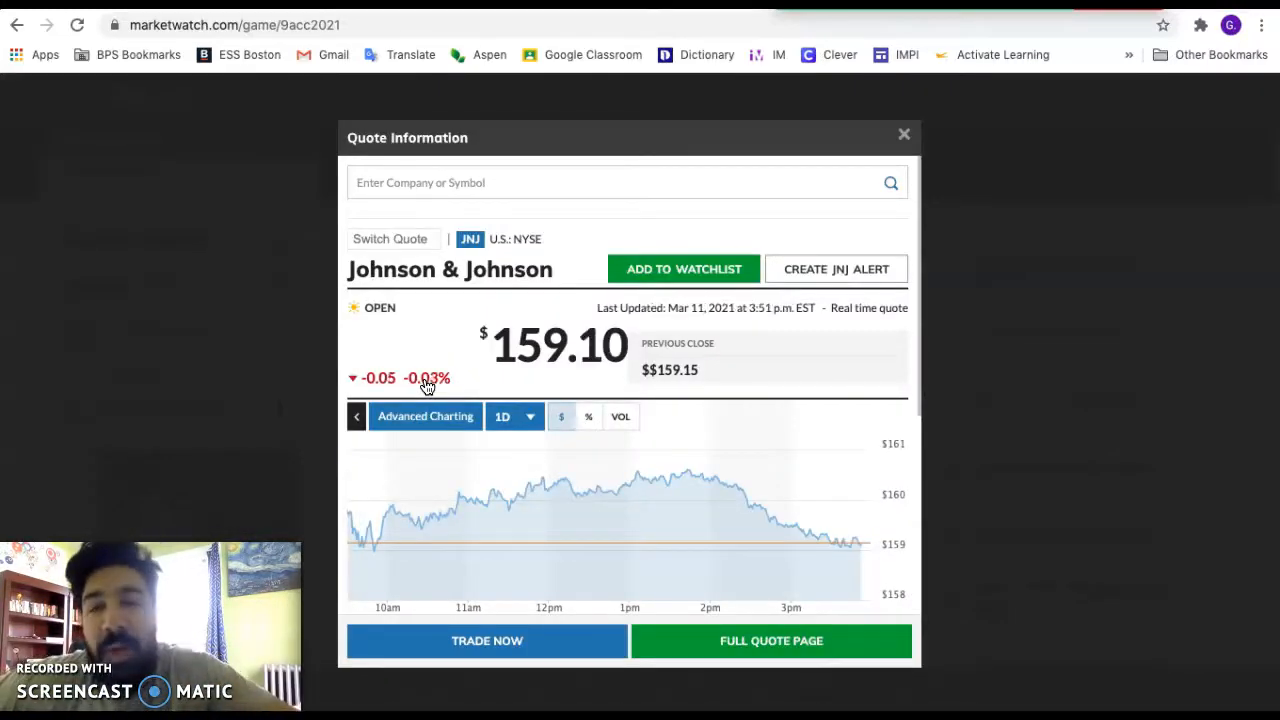
# Switch the JNJ chart through 5-day and 1-month ranges, ending on three months
pyautogui.click(530, 416)
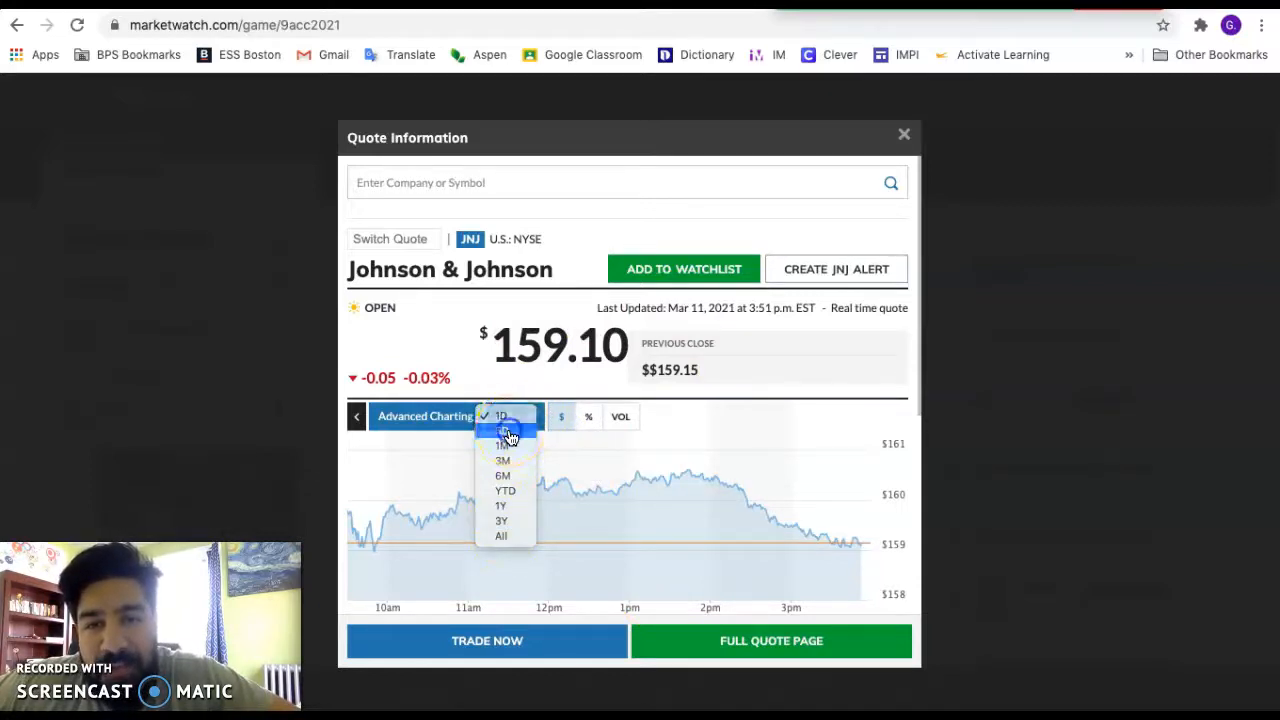
pyautogui.click(502, 445)
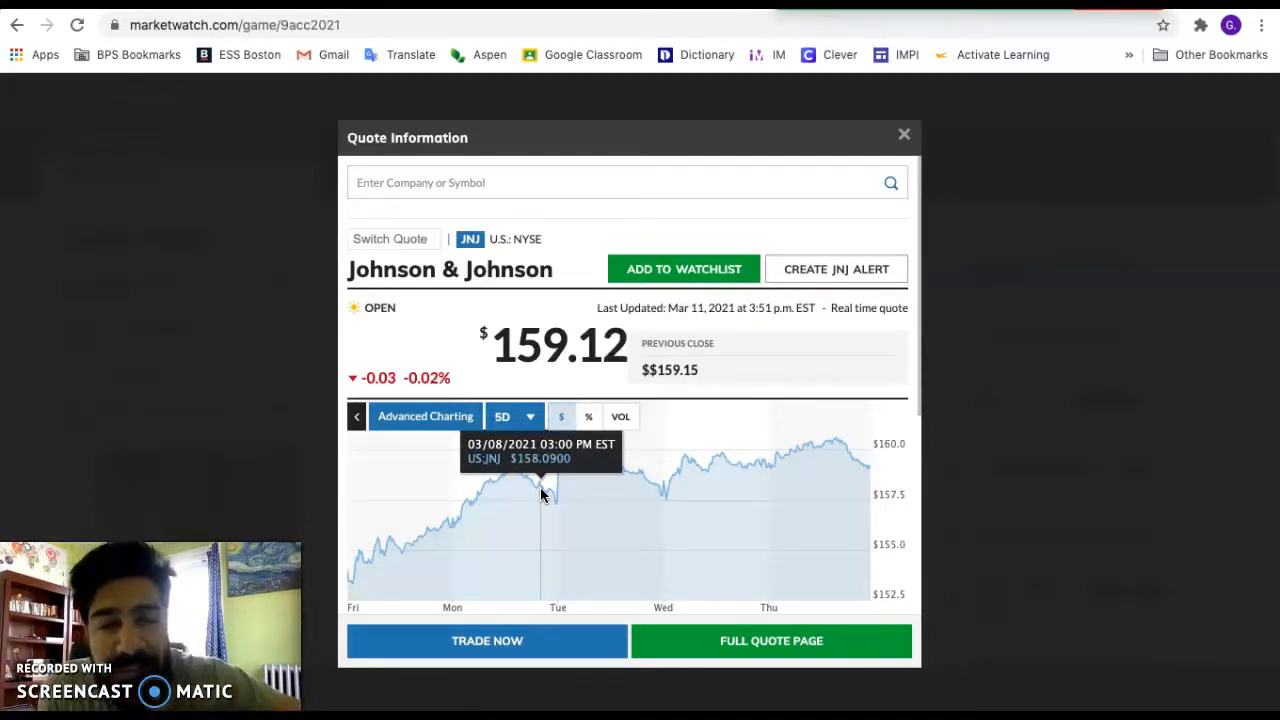
pyautogui.click(513, 416)
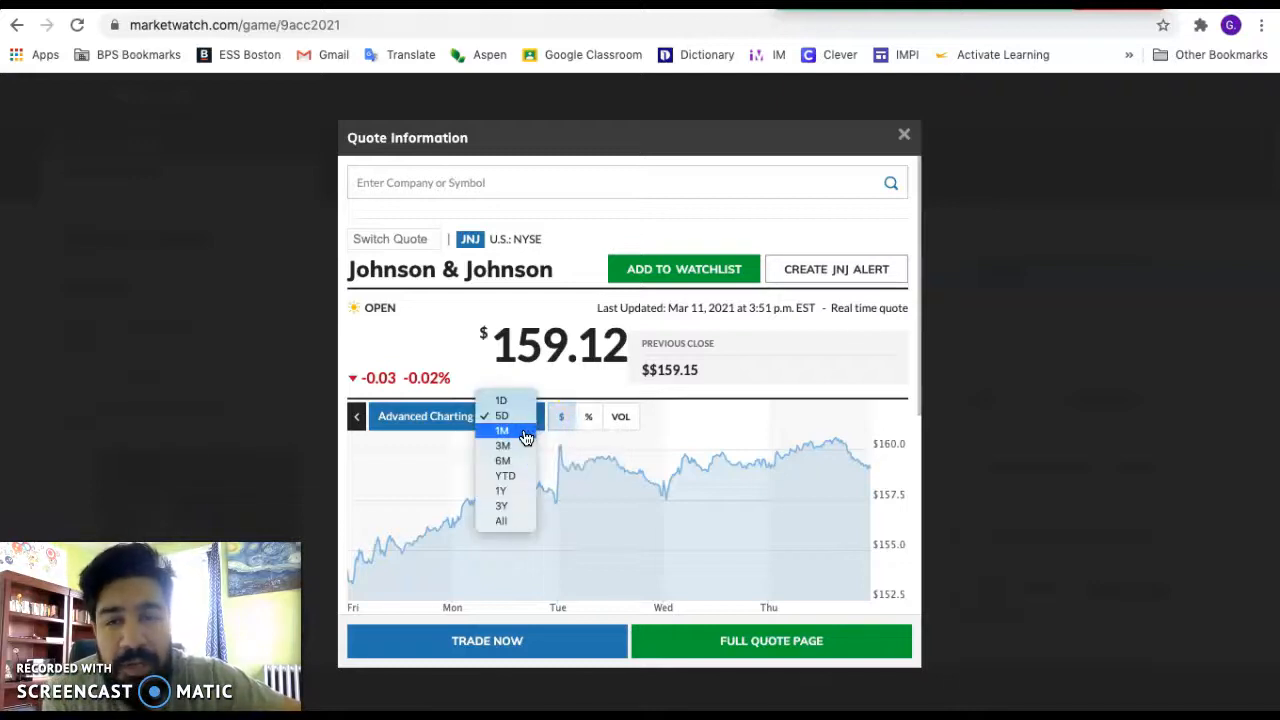
pyautogui.click(501, 430)
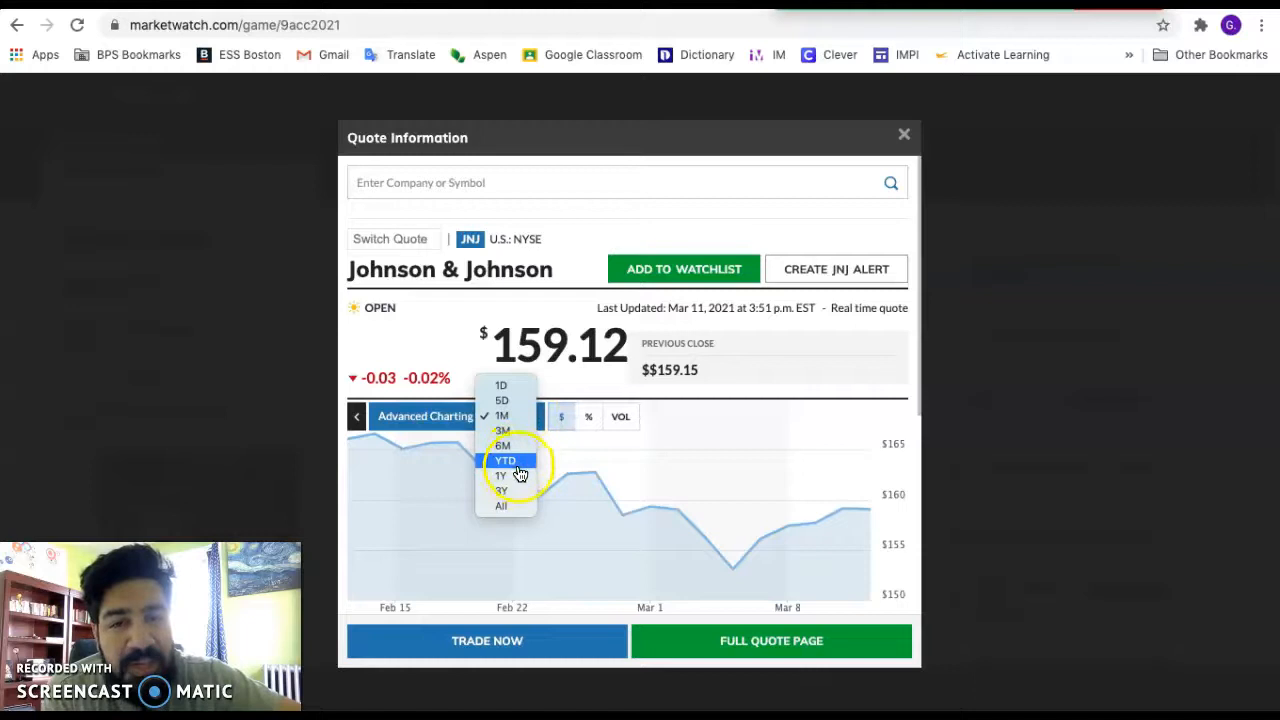
pyautogui.moveTo(615, 558)
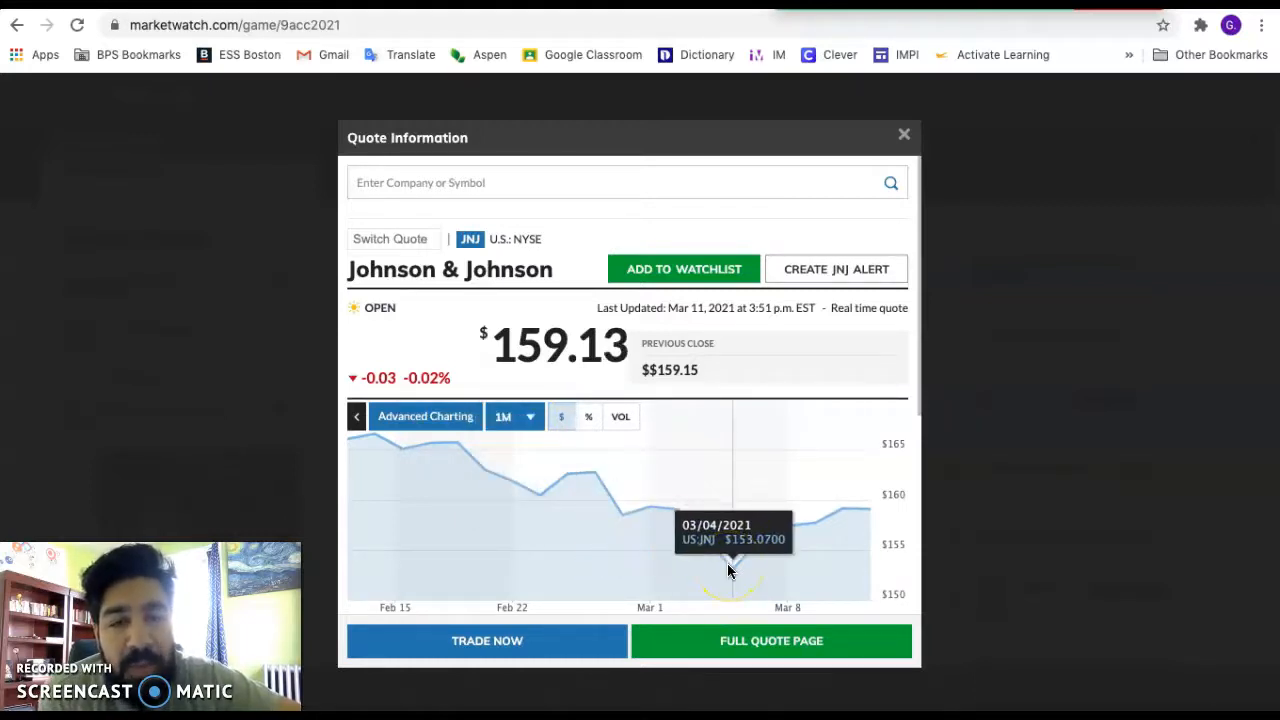
pyautogui.moveTo(730, 583)
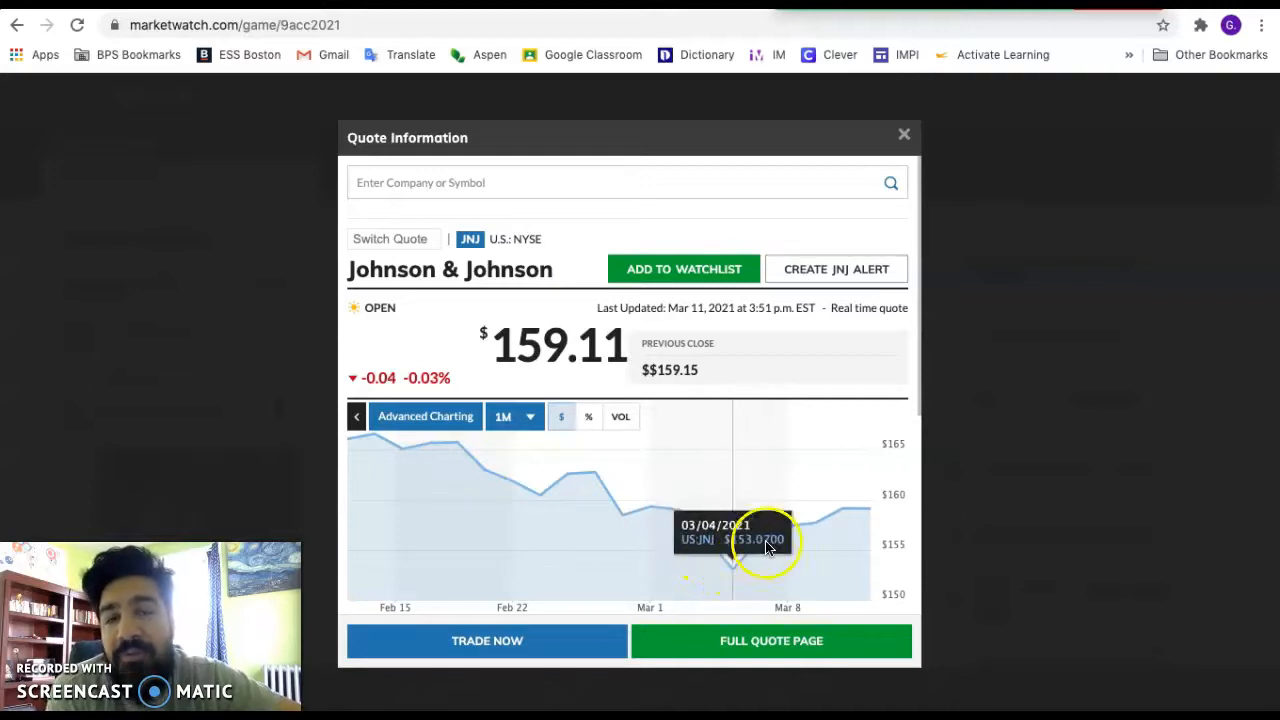
pyautogui.moveTo(530, 416)
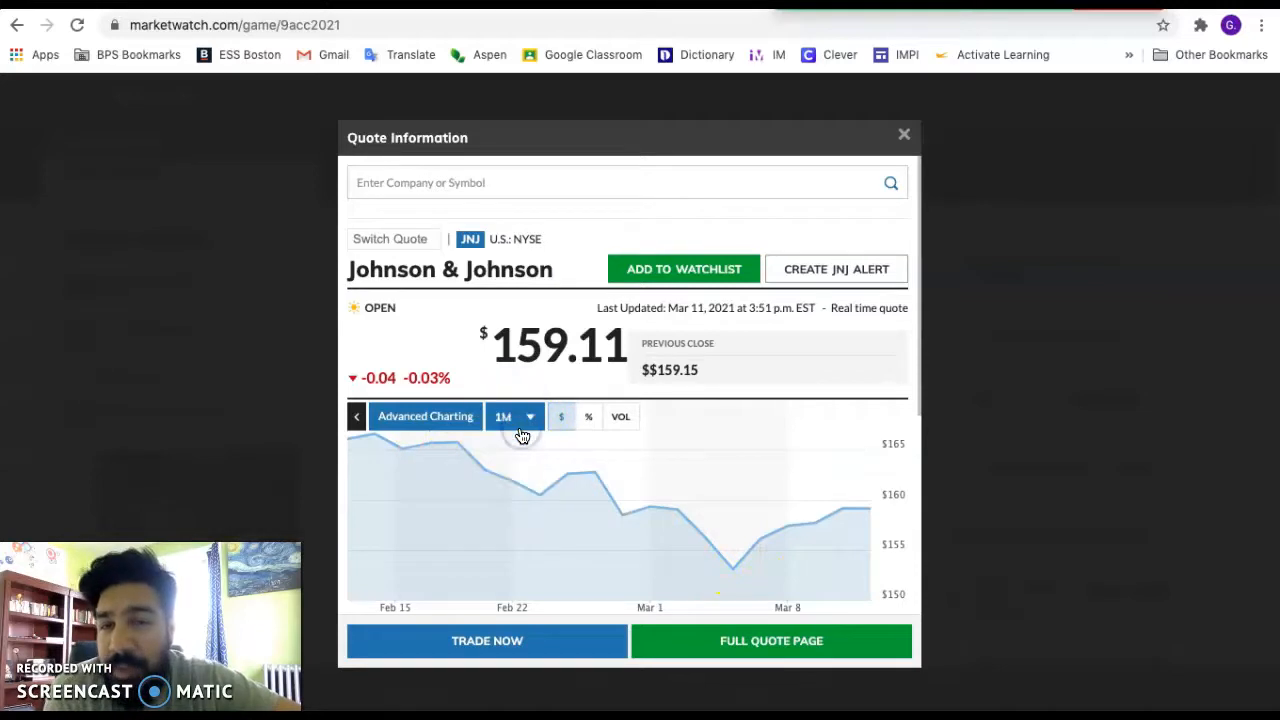
pyautogui.click(529, 416)
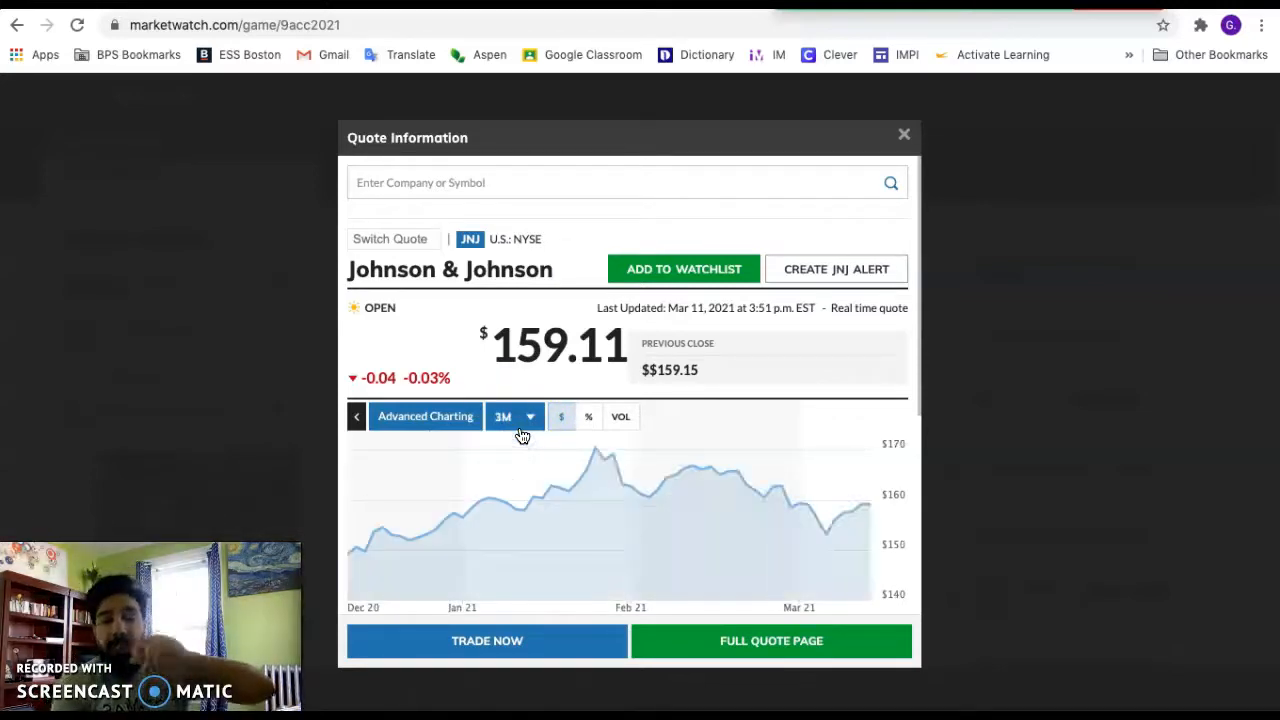
pyautogui.moveTo(595, 470)
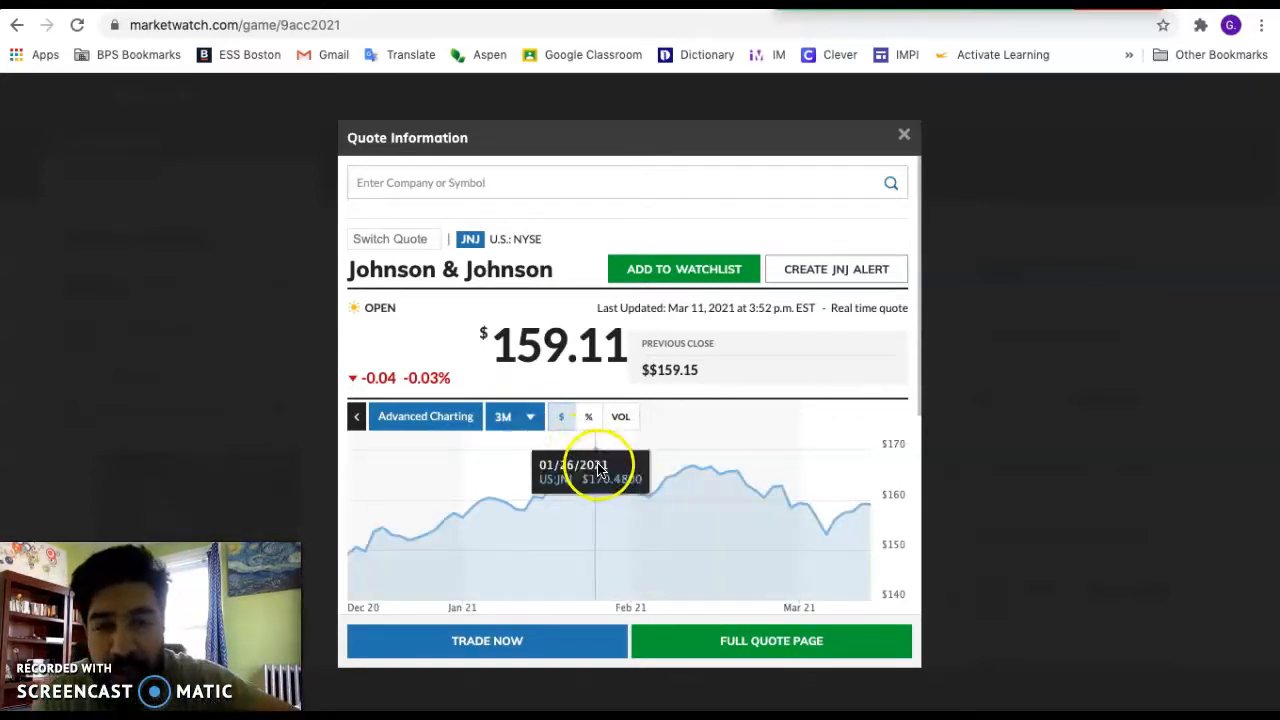
pyautogui.moveTo(598, 490)
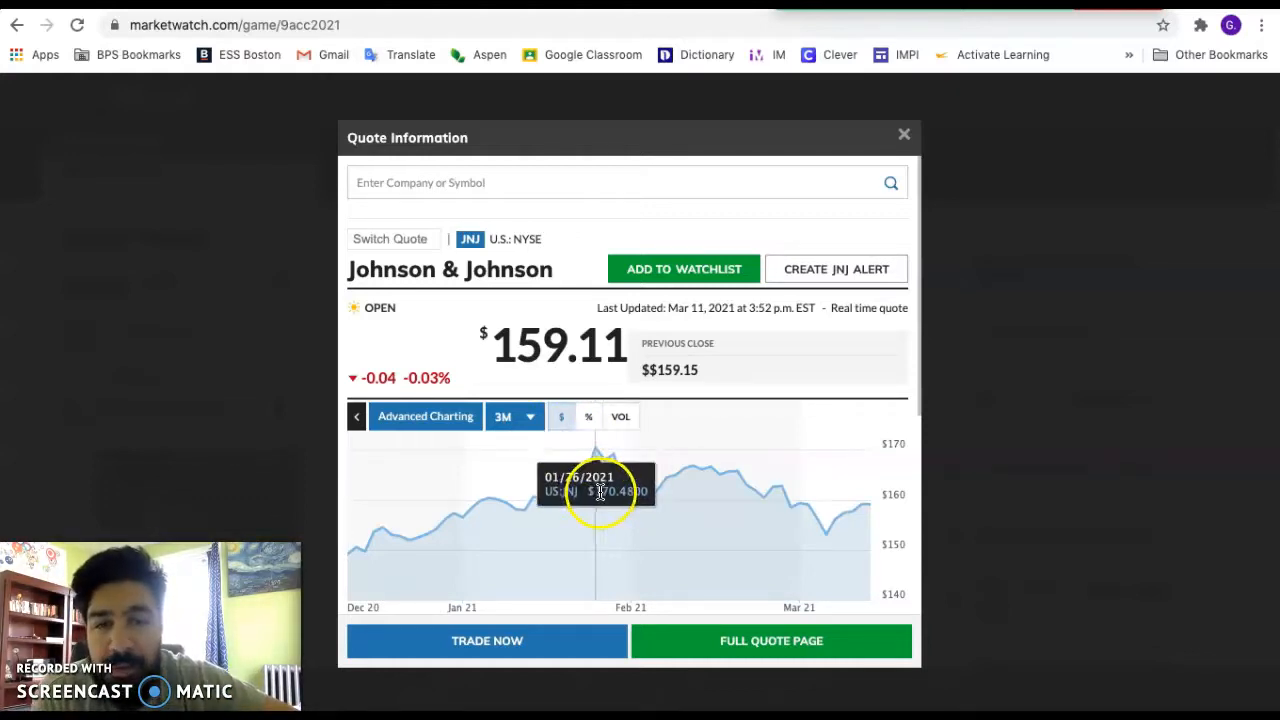
pyautogui.moveTo(360, 555)
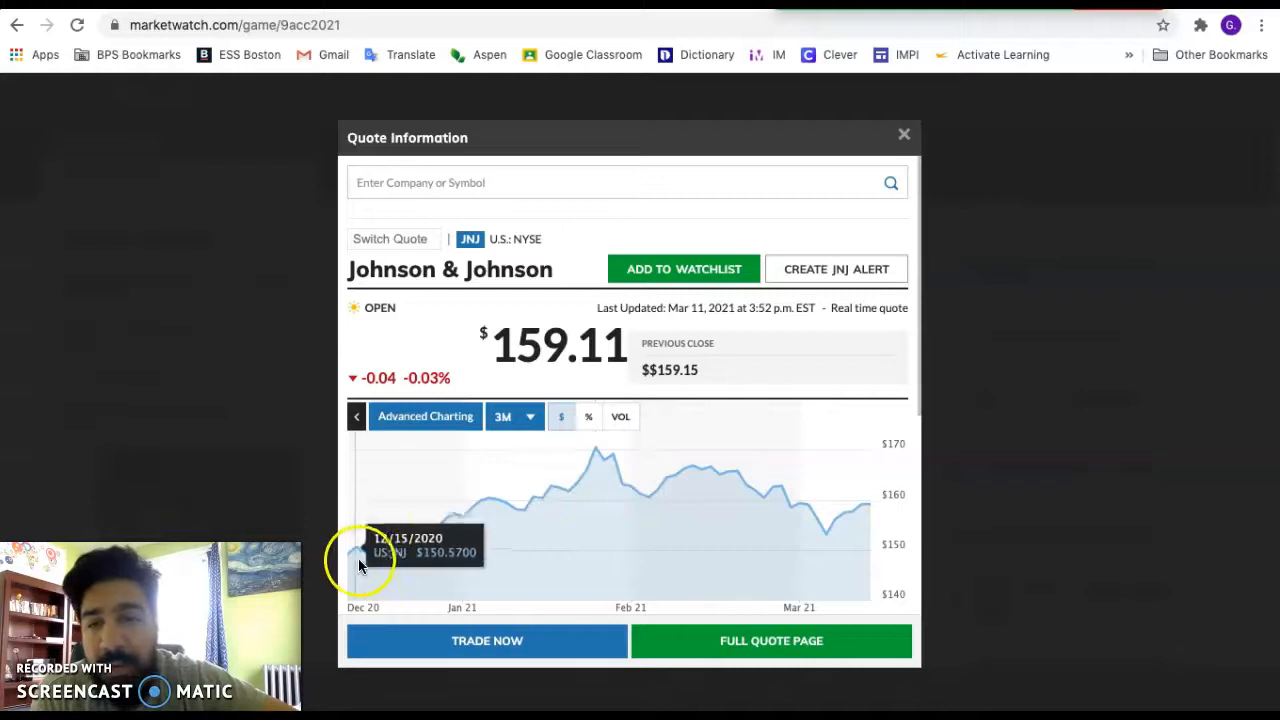
pyautogui.moveTo(483, 560)
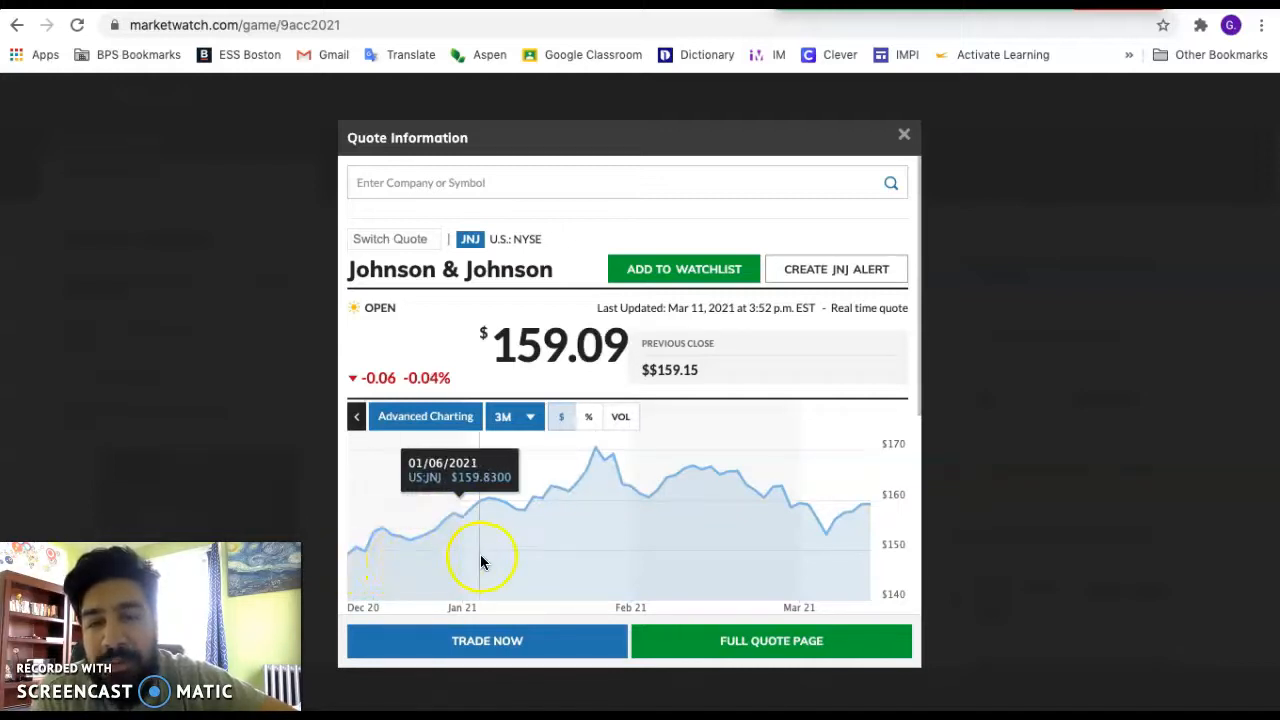
pyautogui.moveTo(760, 330)
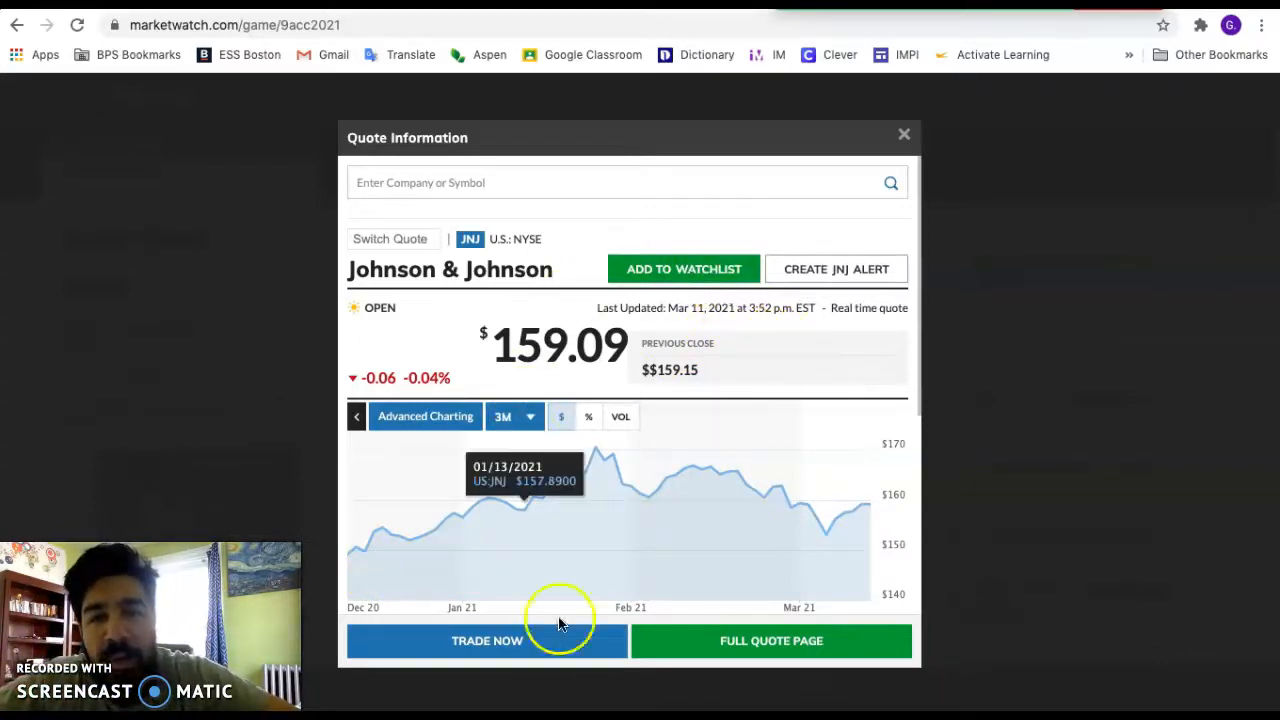
pyautogui.moveTo(771, 648)
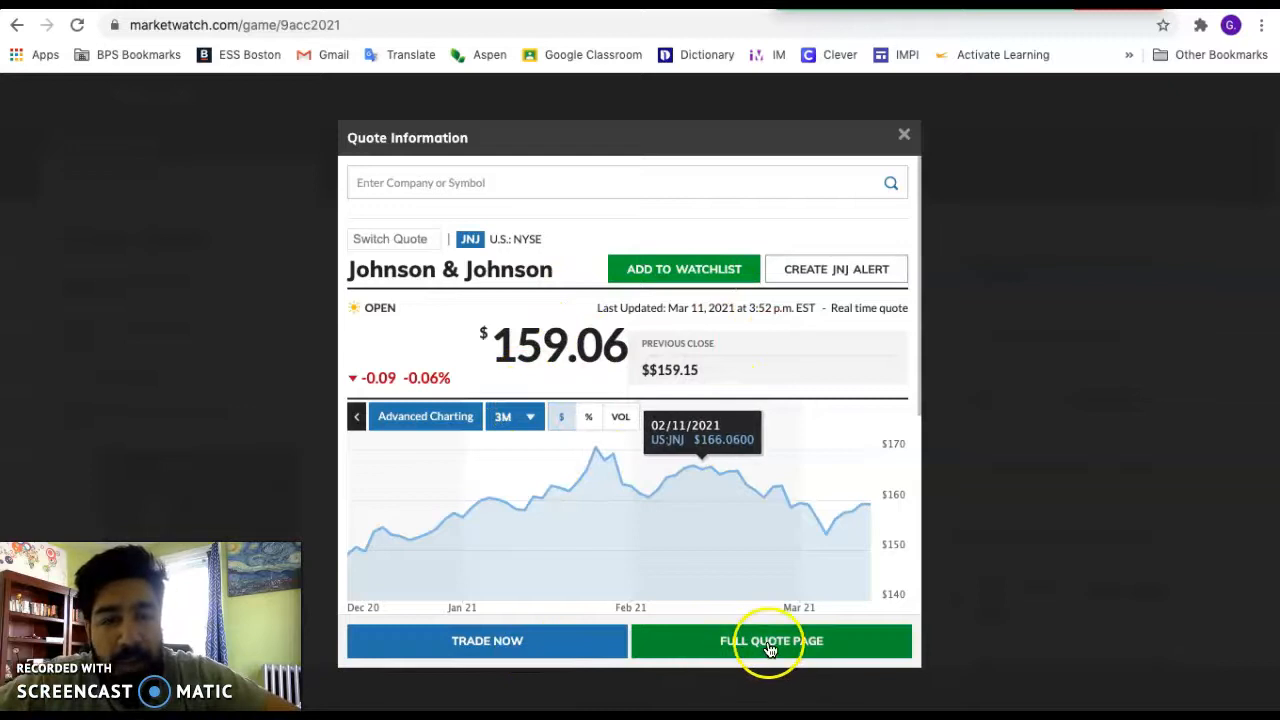
pyautogui.moveTo(735, 645)
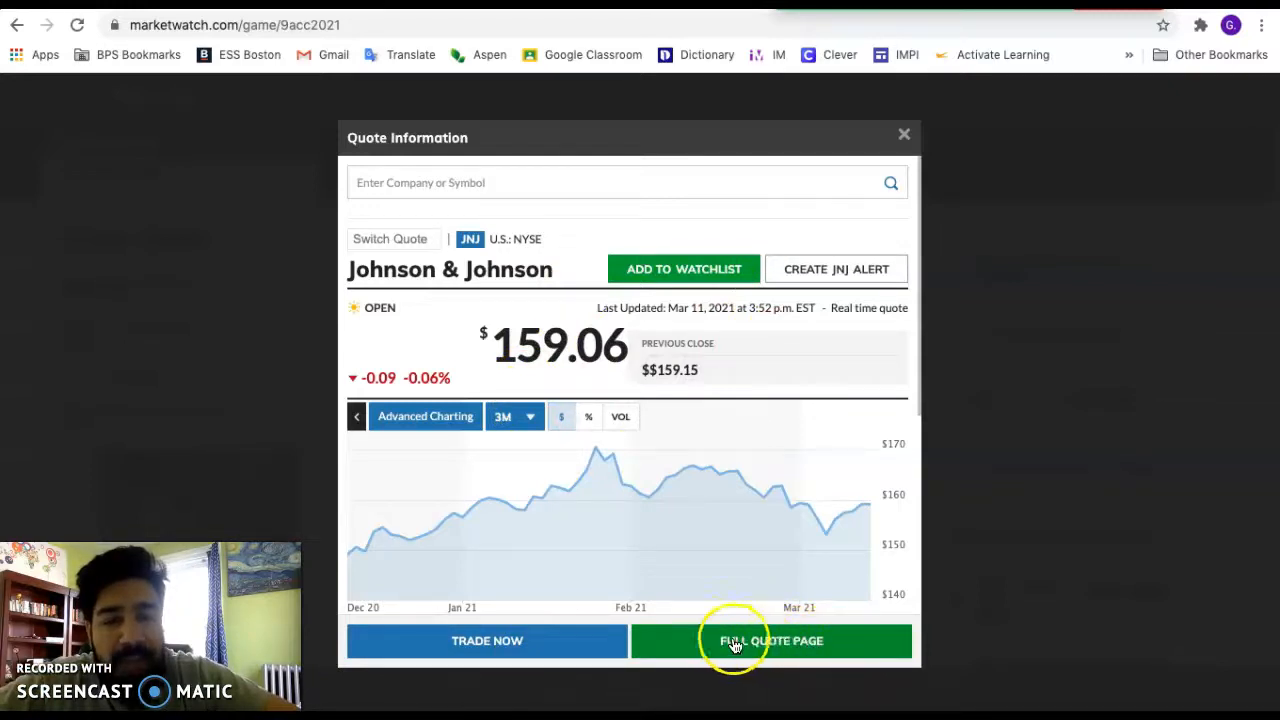
pyautogui.moveTo(684, 269)
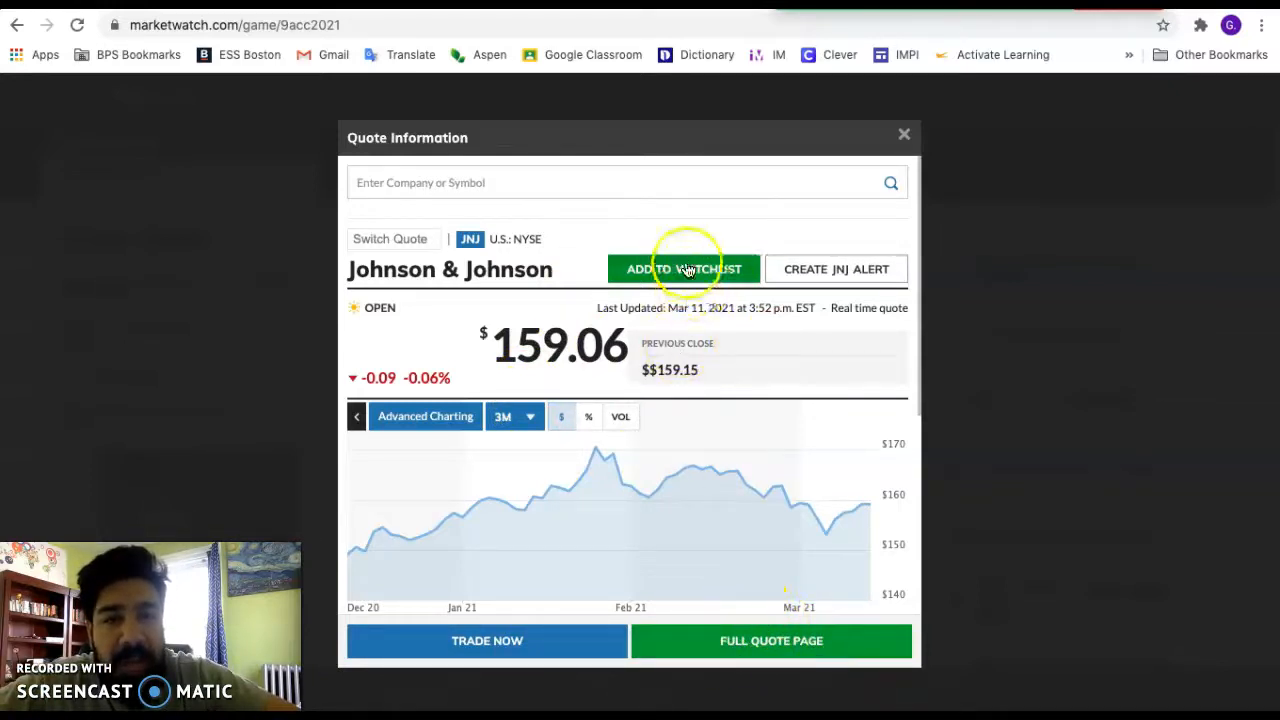
pyautogui.moveTo(710, 295)
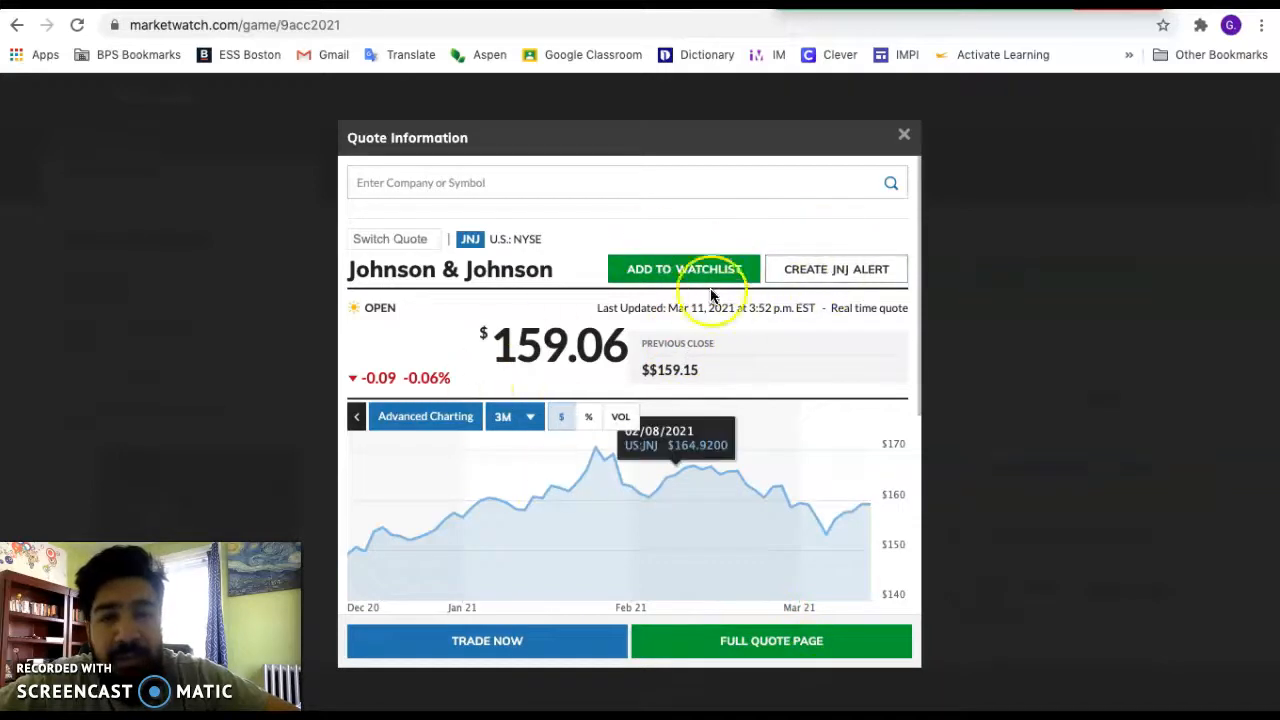
pyautogui.moveTo(615, 358)
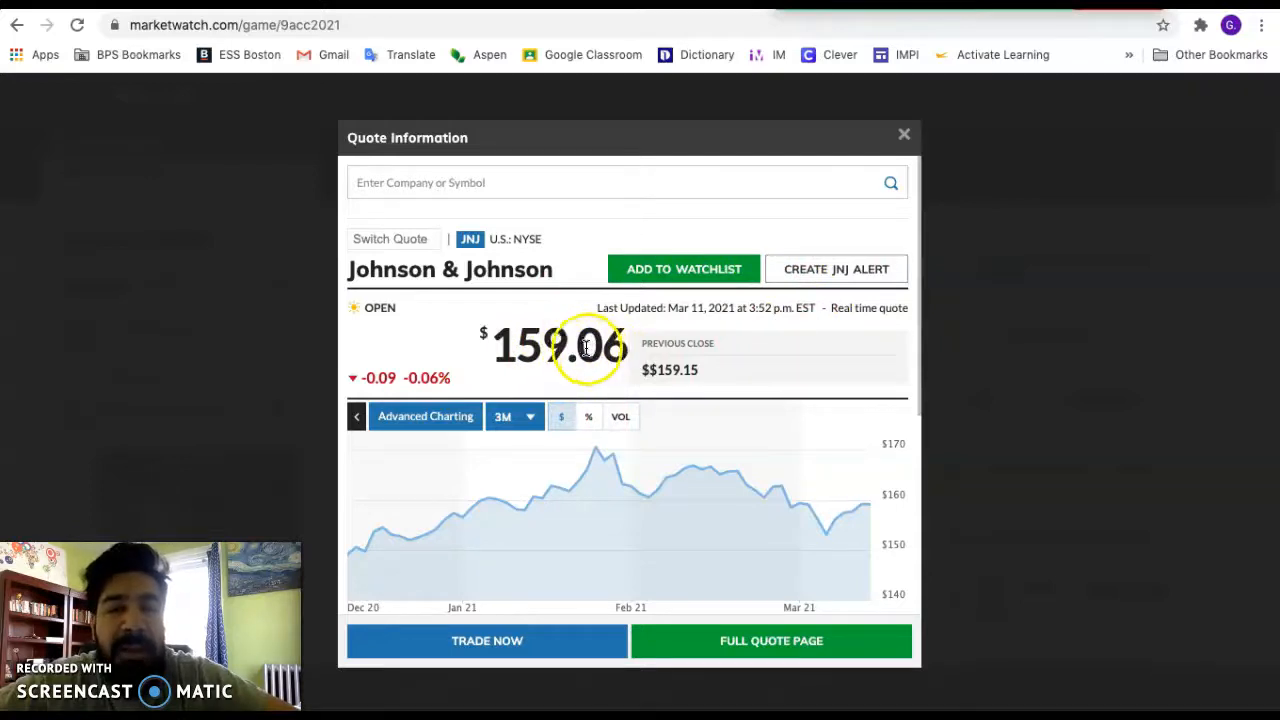
pyautogui.moveTo(820, 225)
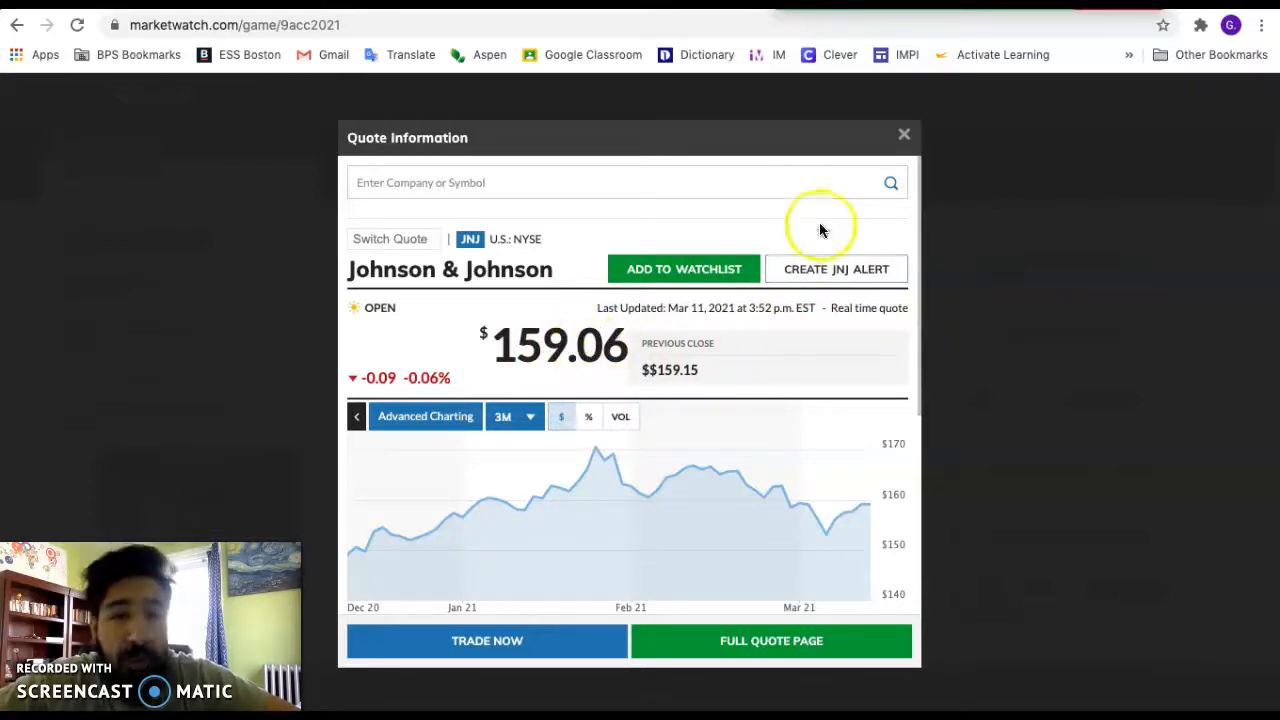
pyautogui.moveTo(585, 470)
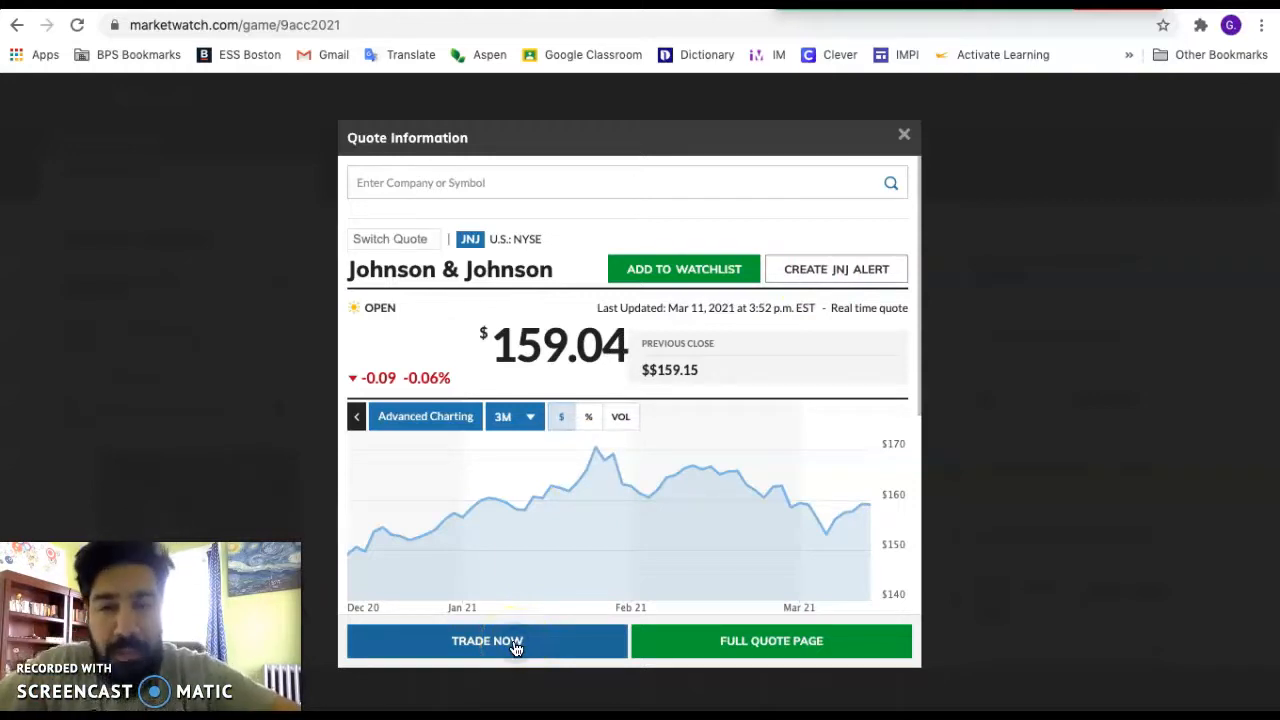
# Start a Johnson & Johnson buy order and enter 100 shares
pyautogui.click(487, 641)
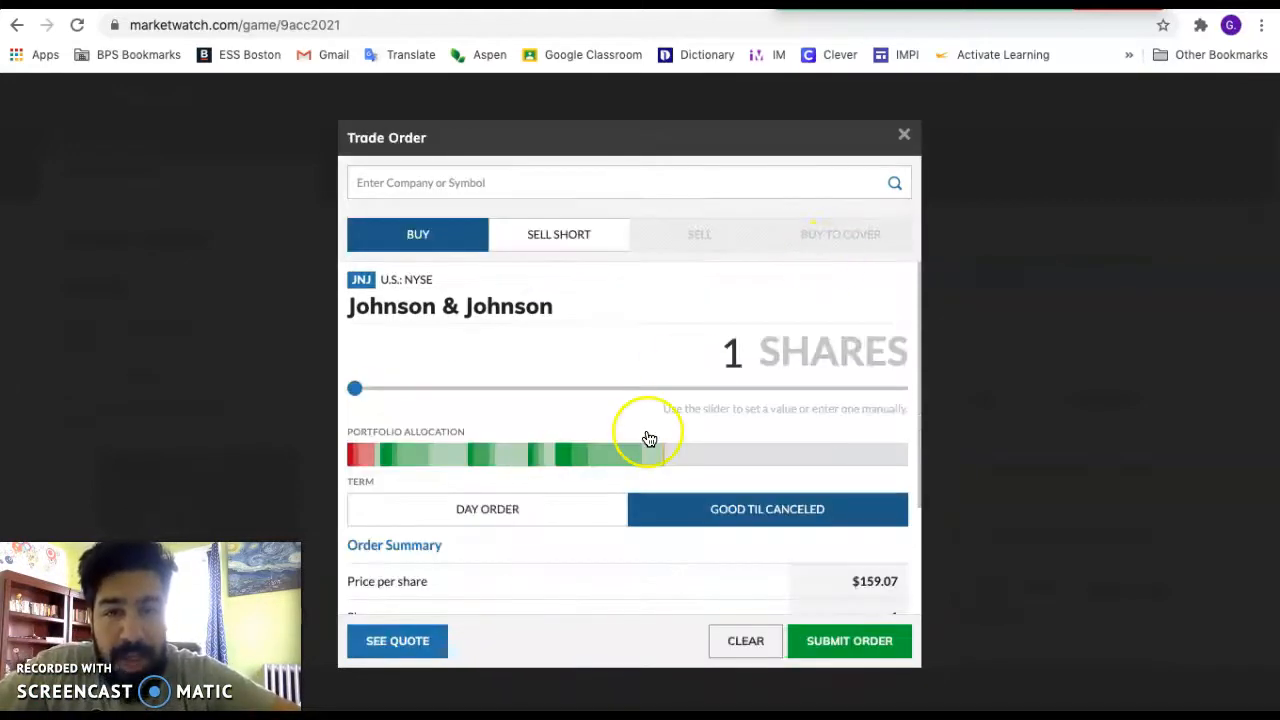
pyautogui.scroll(-3)
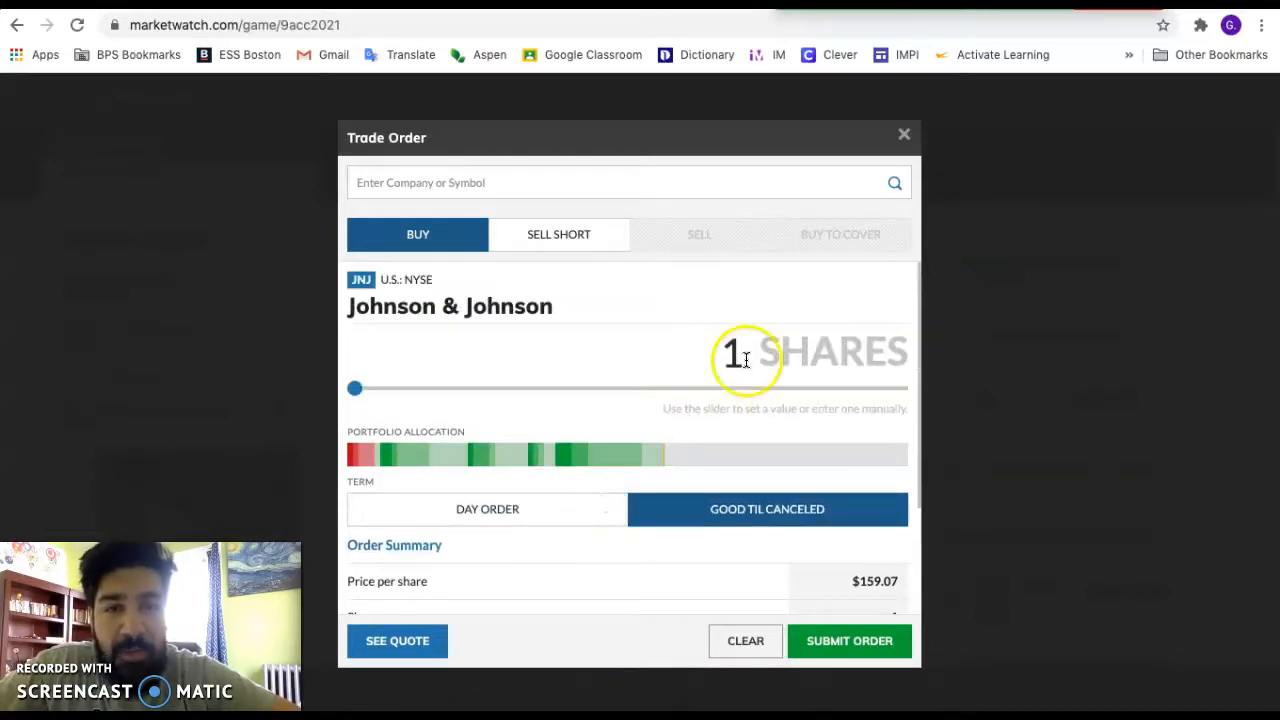
pyautogui.moveTo(650, 235)
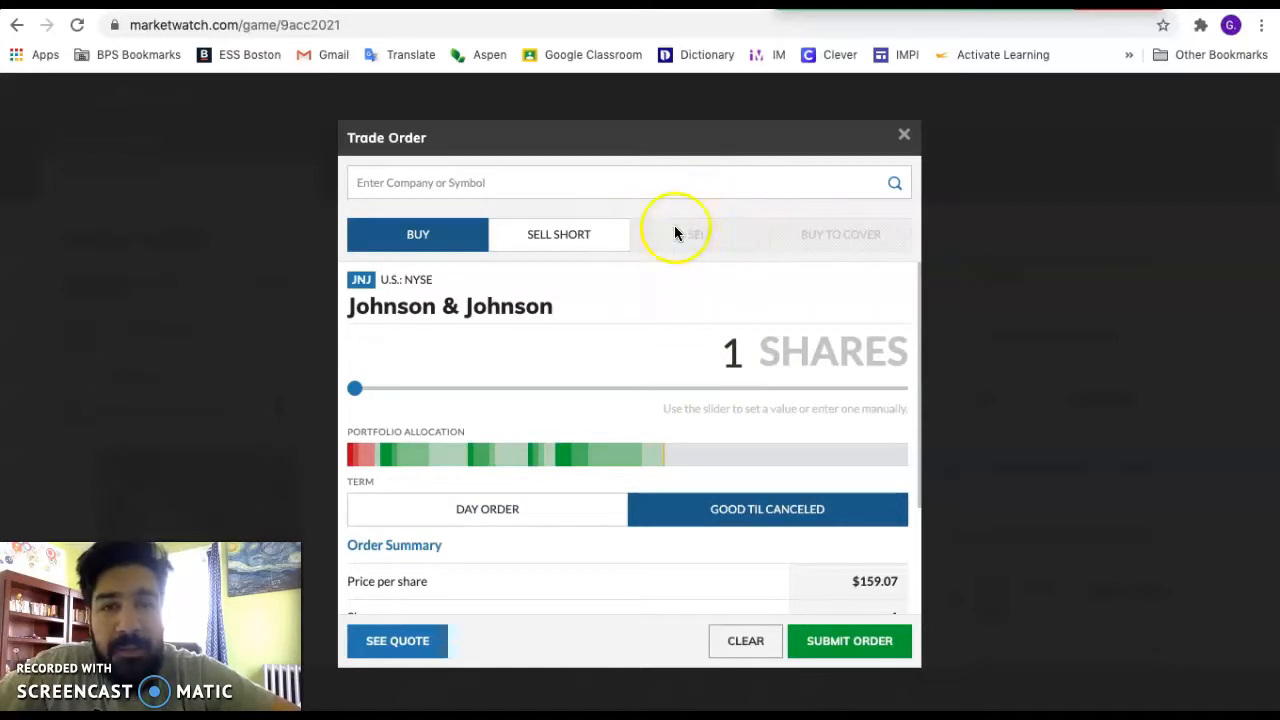
pyautogui.moveTo(600, 298)
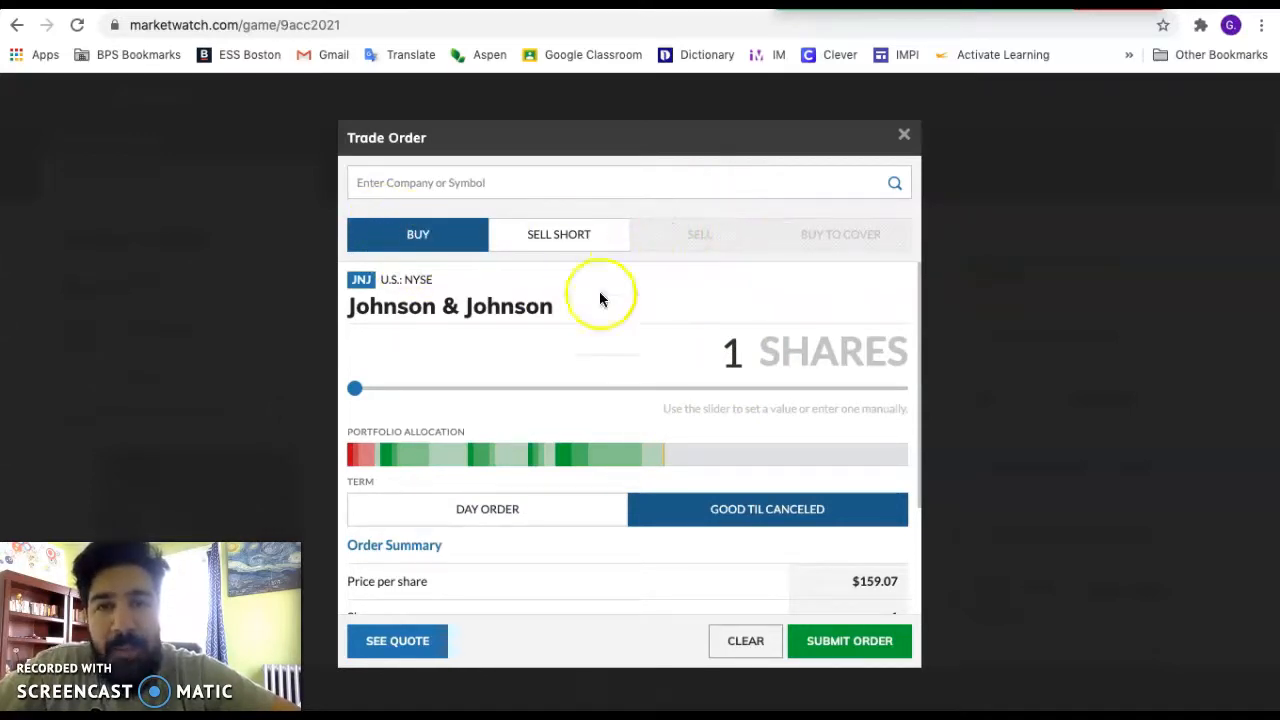
pyautogui.moveTo(559, 240)
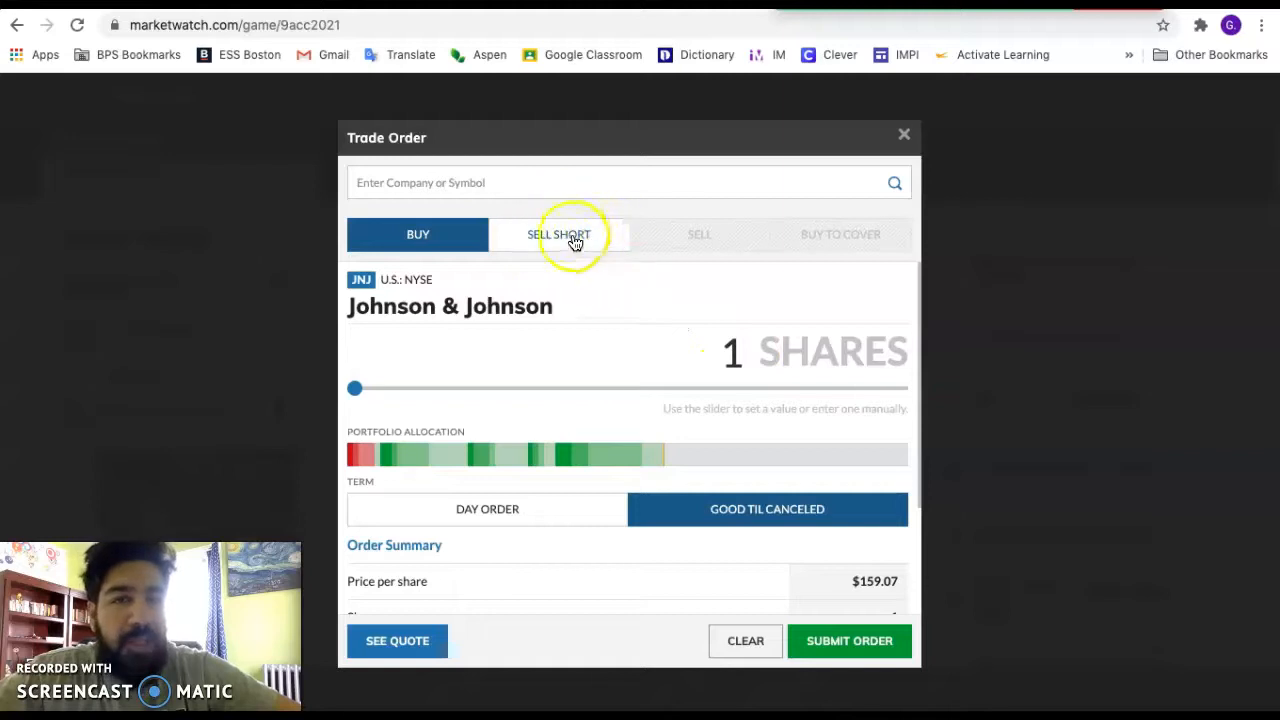
pyautogui.click(733, 351)
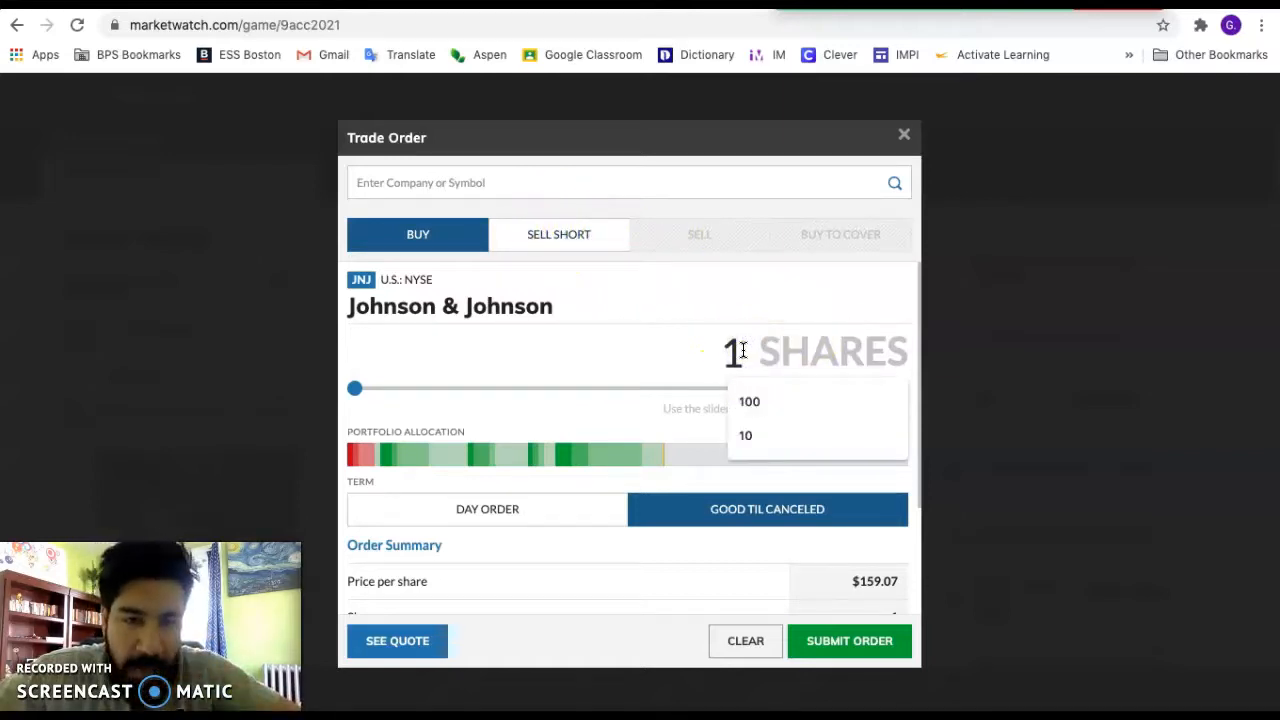
pyautogui.click(749, 401)
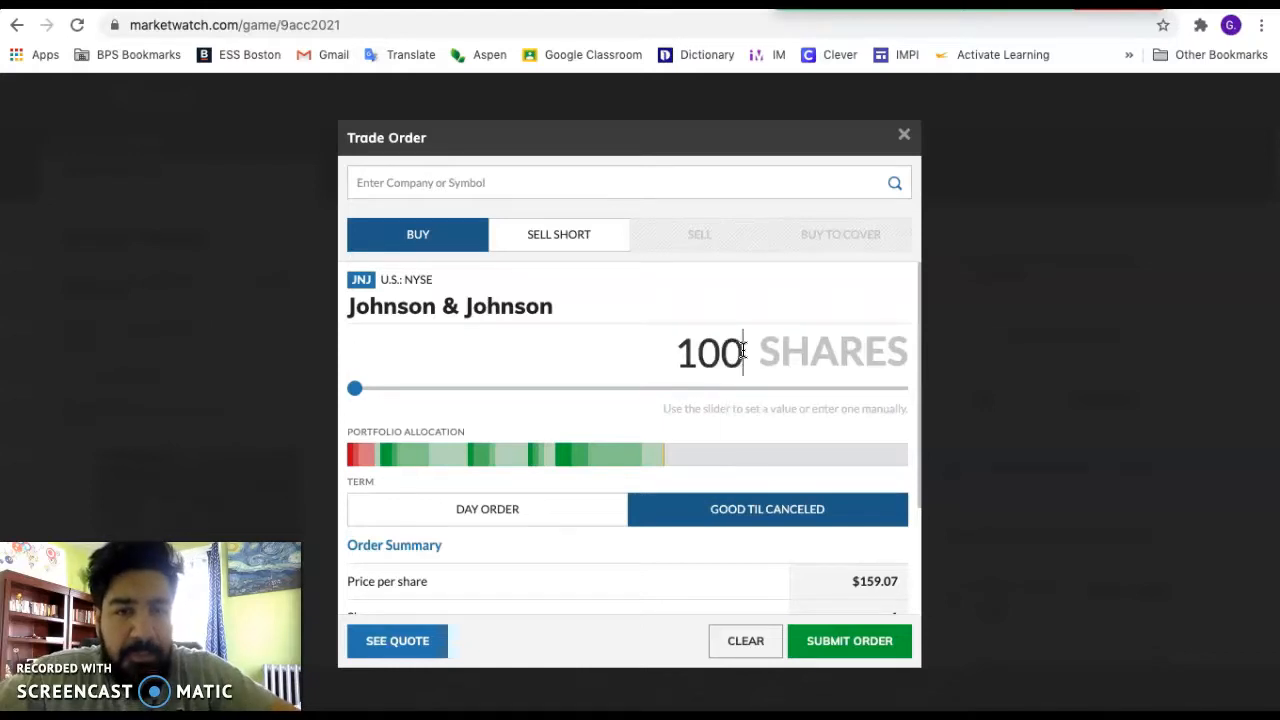
pyautogui.moveTo(355, 388); pyautogui.dragTo(478, 388)
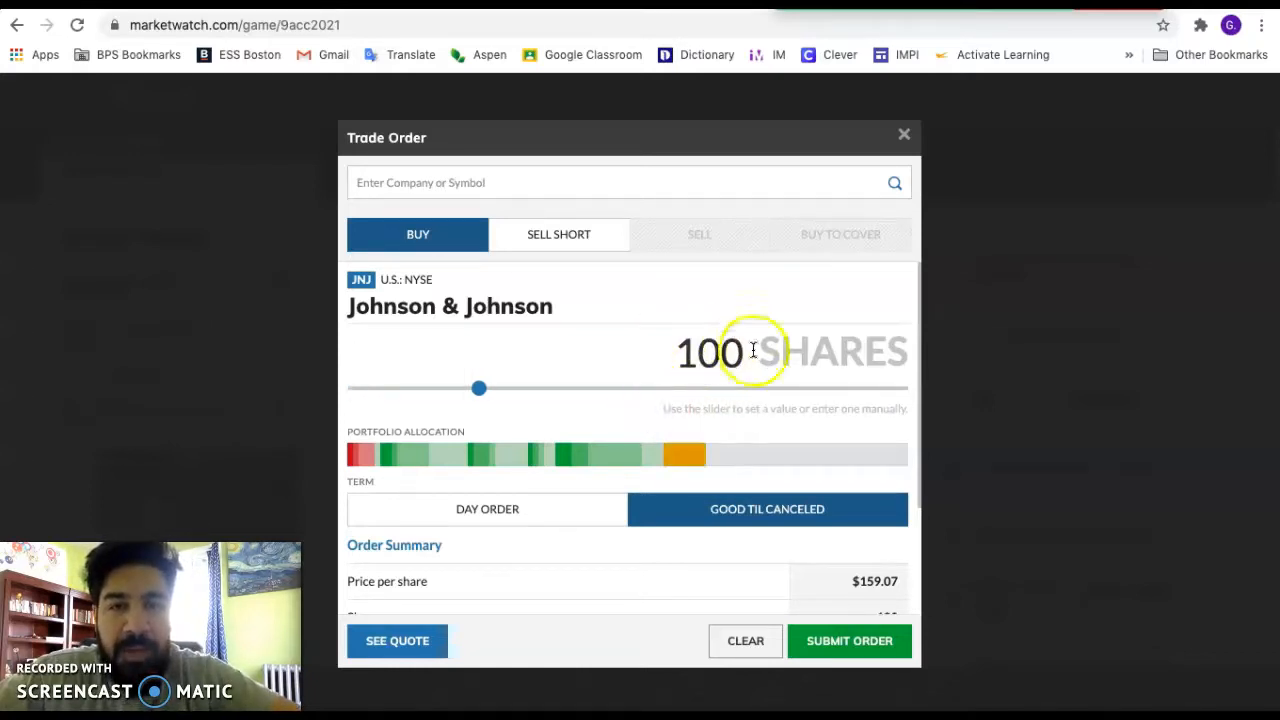
pyautogui.scroll(-3)
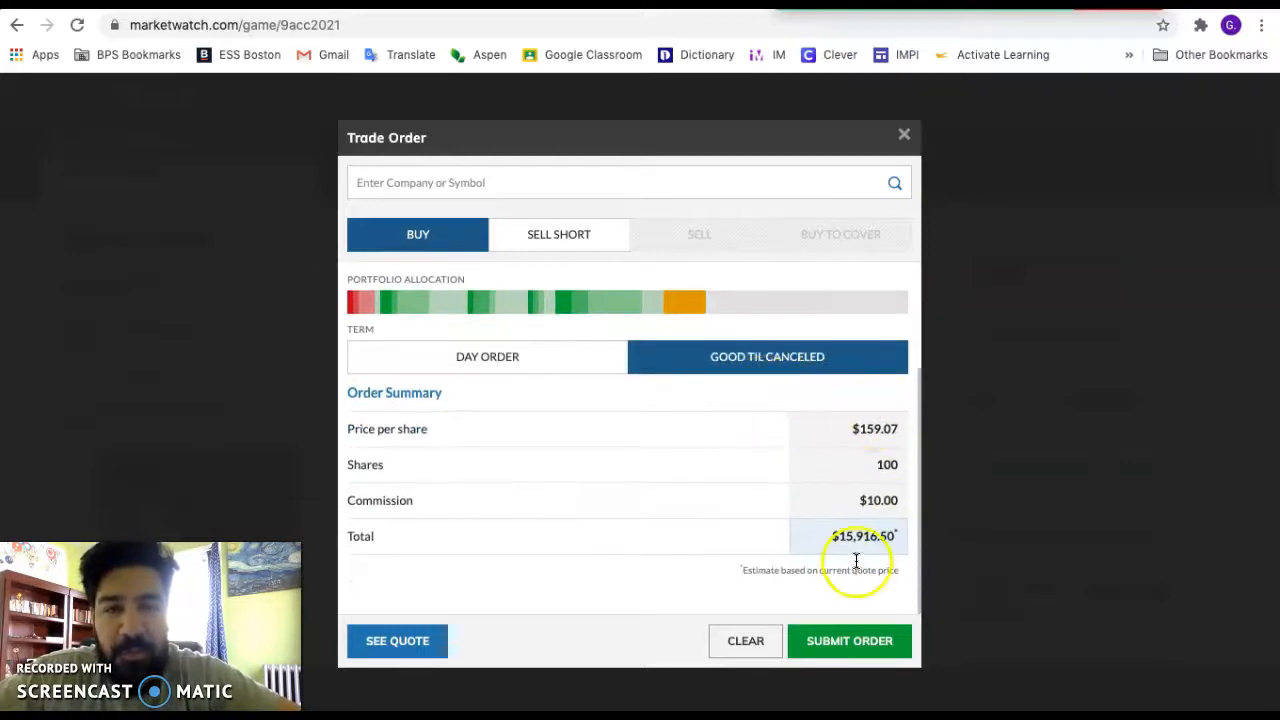
pyautogui.moveTo(865, 425)
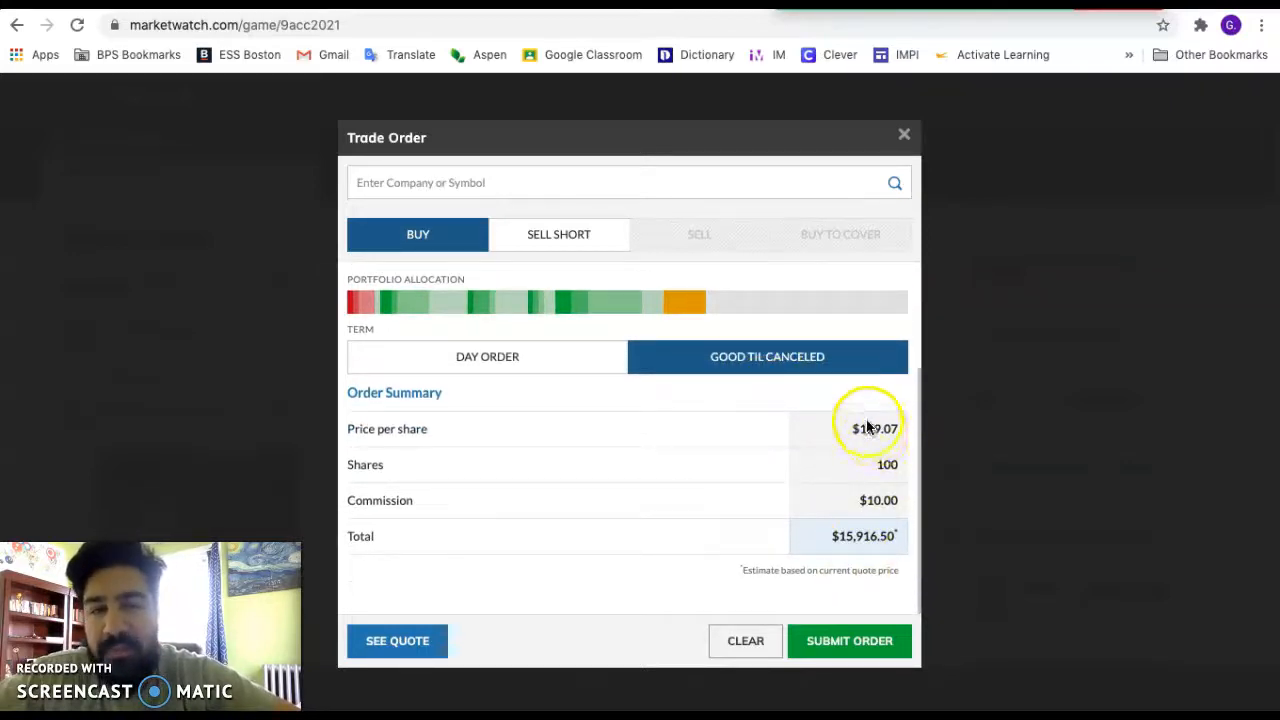
pyautogui.moveTo(905, 470)
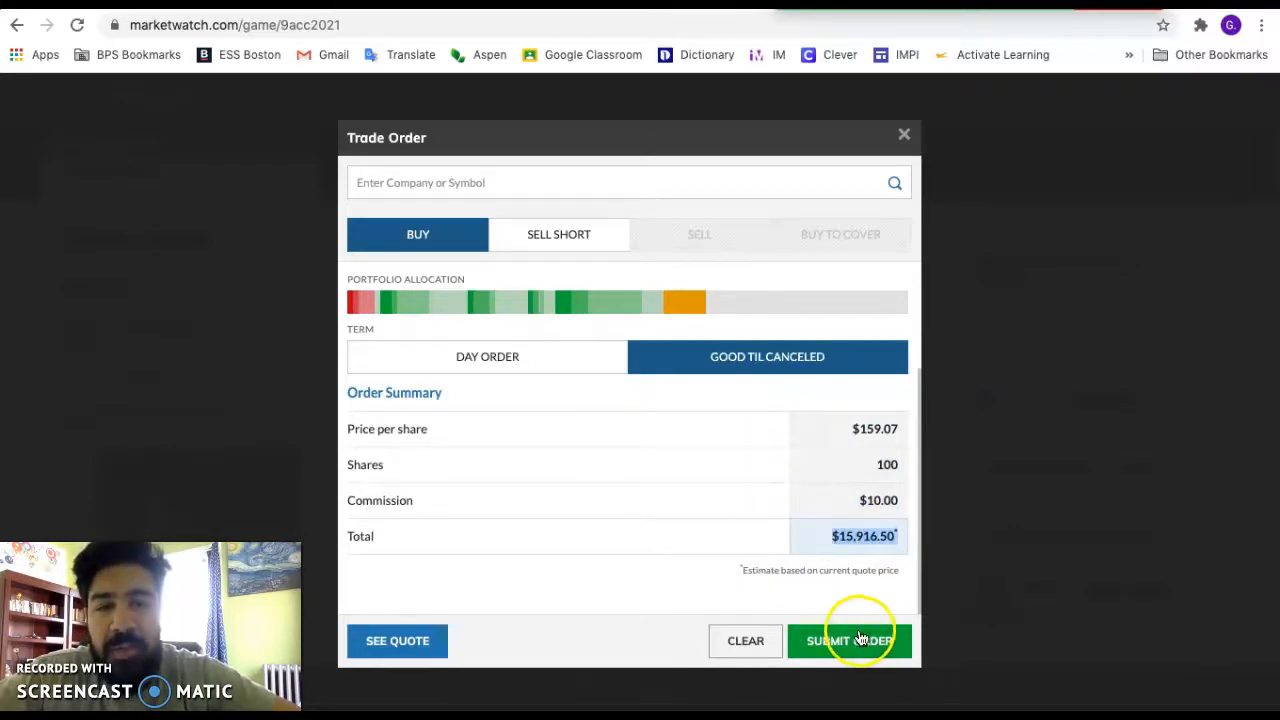
pyautogui.moveTo(870, 615)
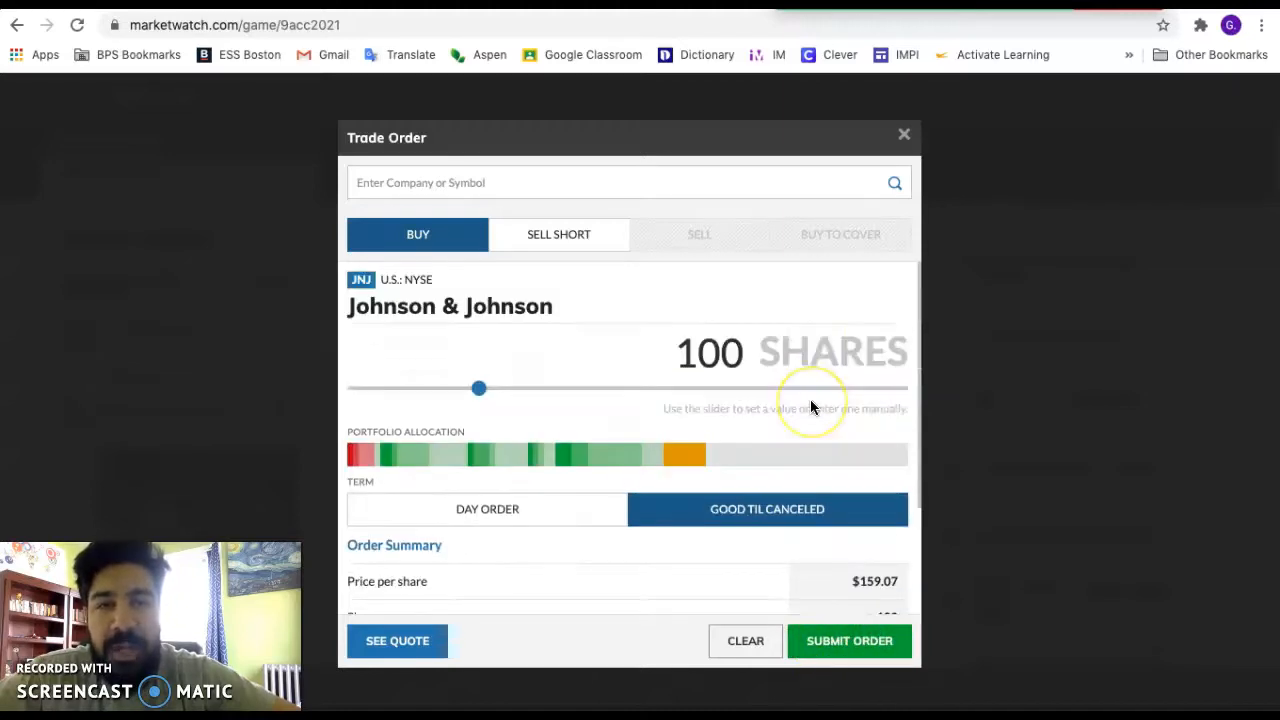
pyautogui.moveTo(867, 265)
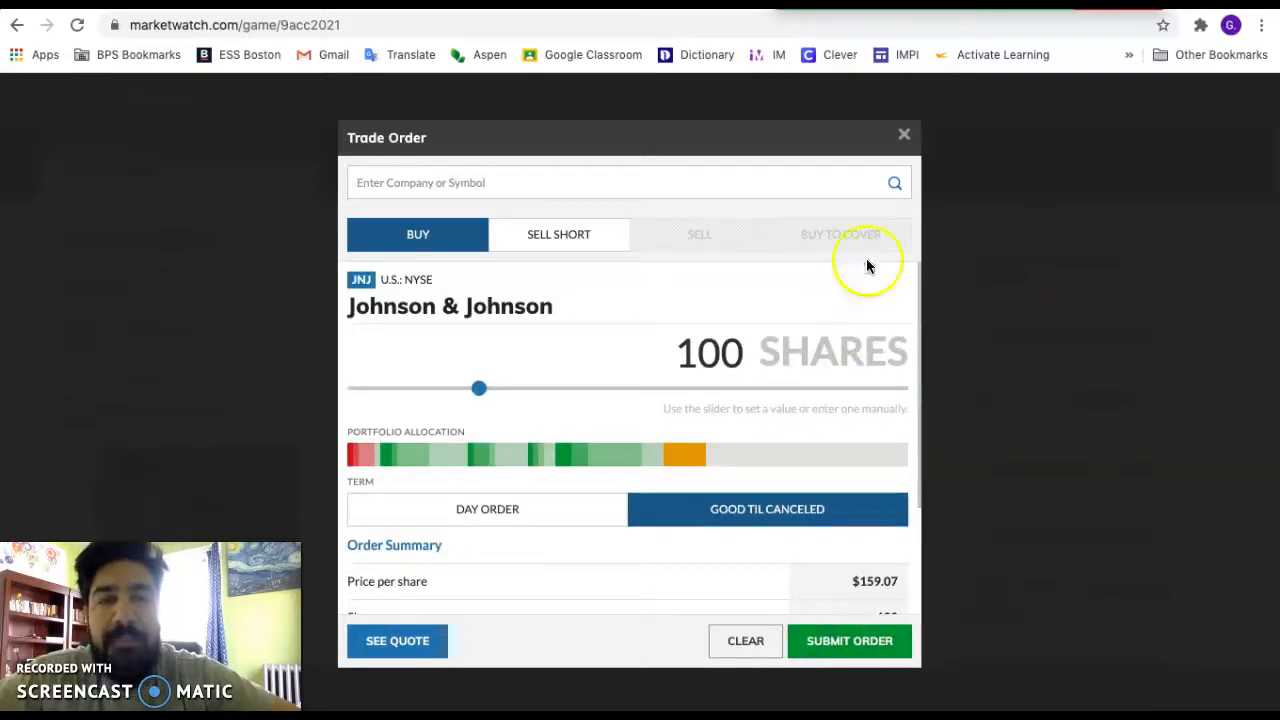
# Close the trade order window after reviewing the $15,916.50 total
pyautogui.click(903, 134)
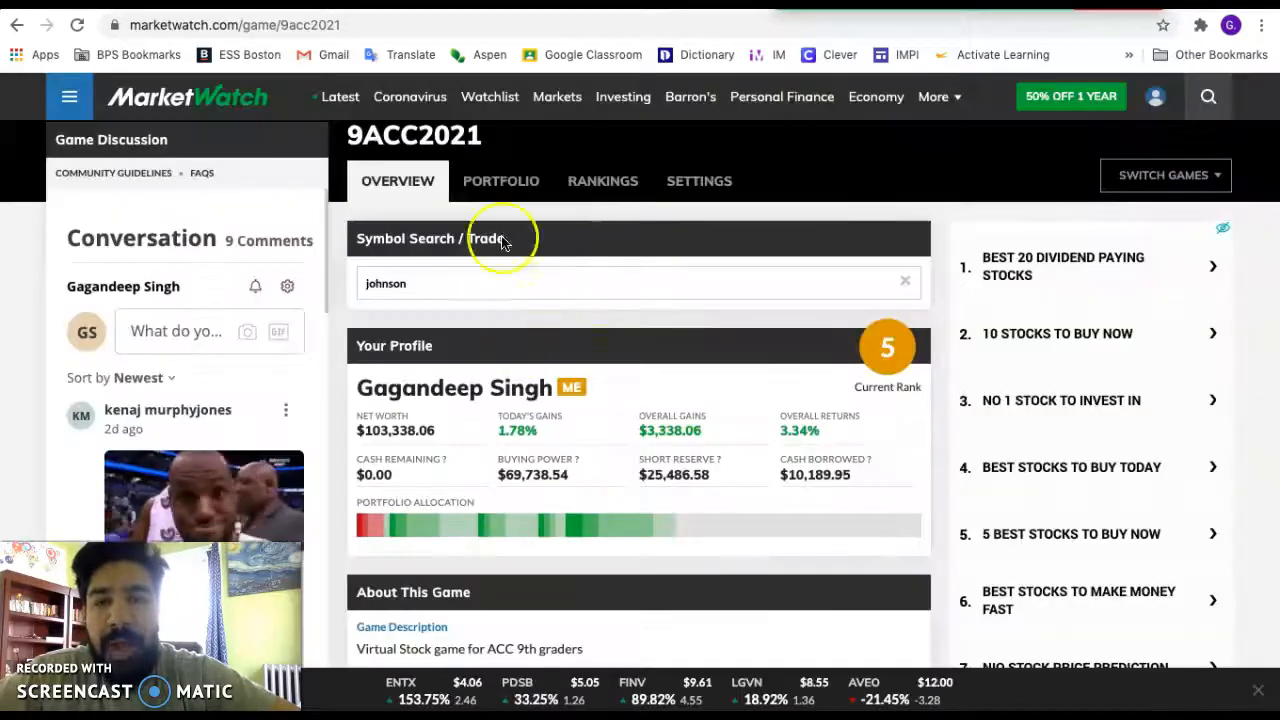
pyautogui.moveTo(510, 181)
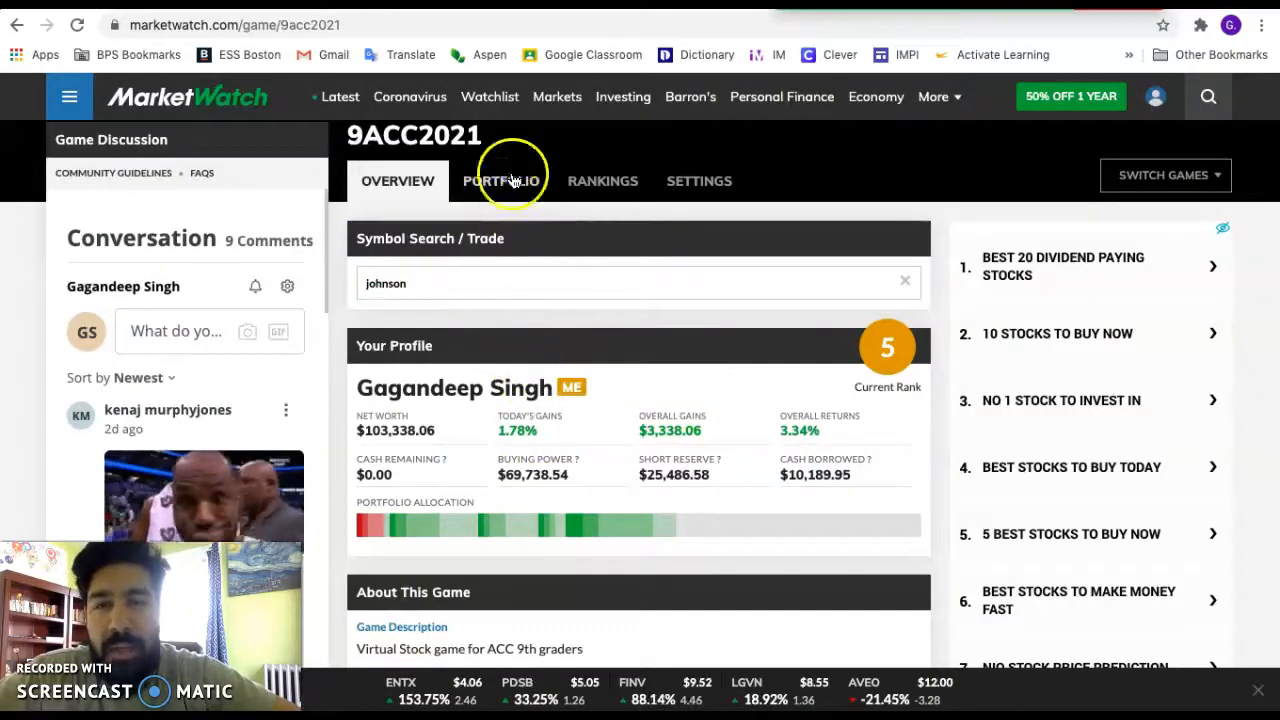
# Open the Portfolio tab and scroll through holdings like GOOGL, AMZN and TSLA
pyautogui.click(501, 181)
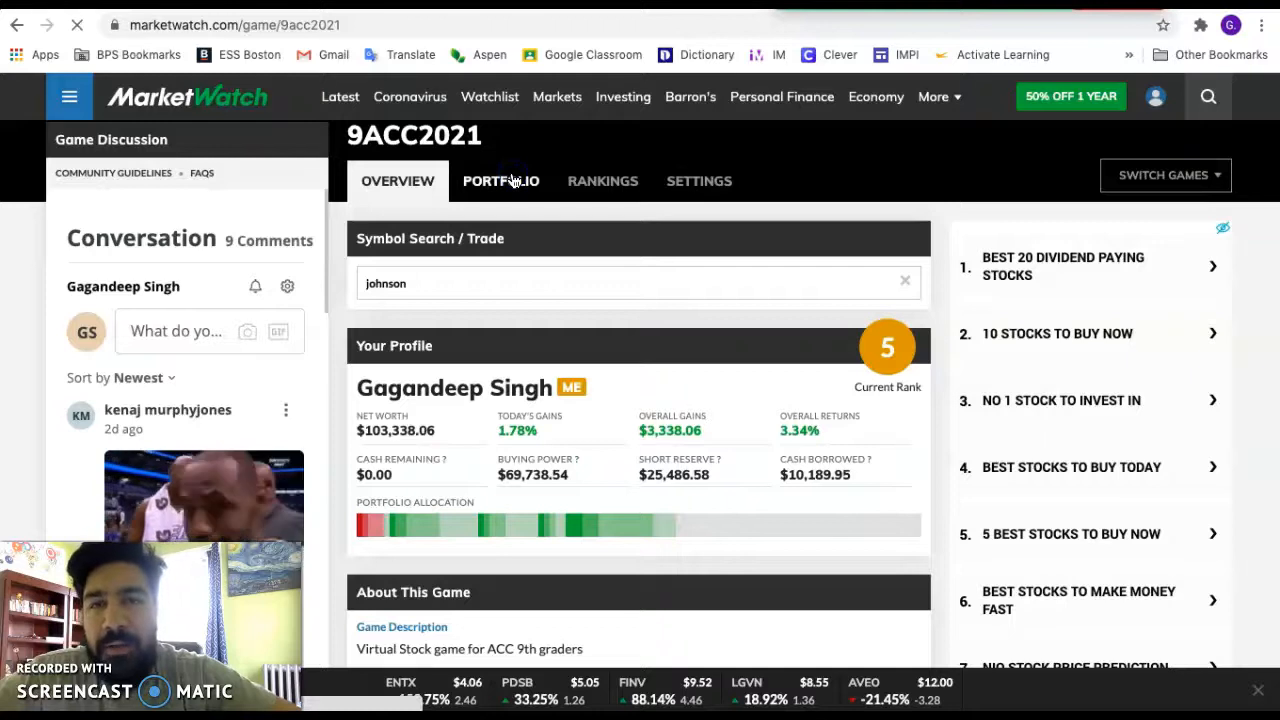
pyautogui.click(500, 181)
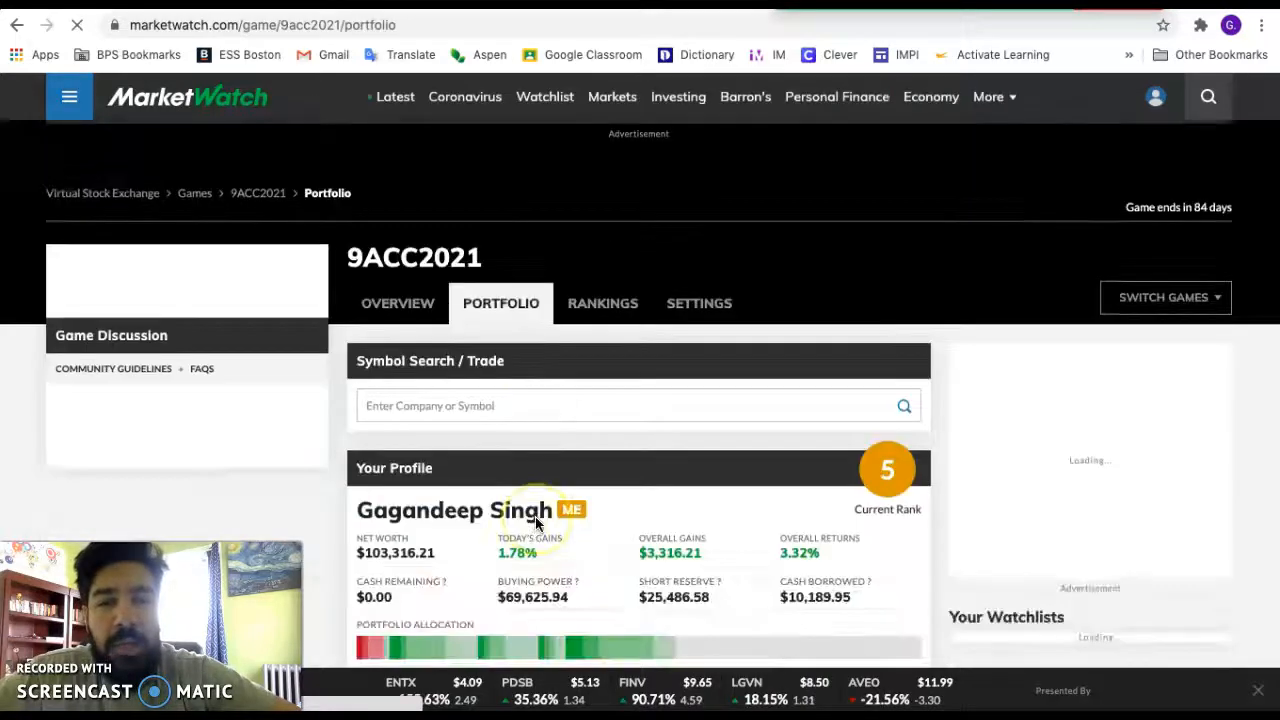
pyautogui.scroll(-3)
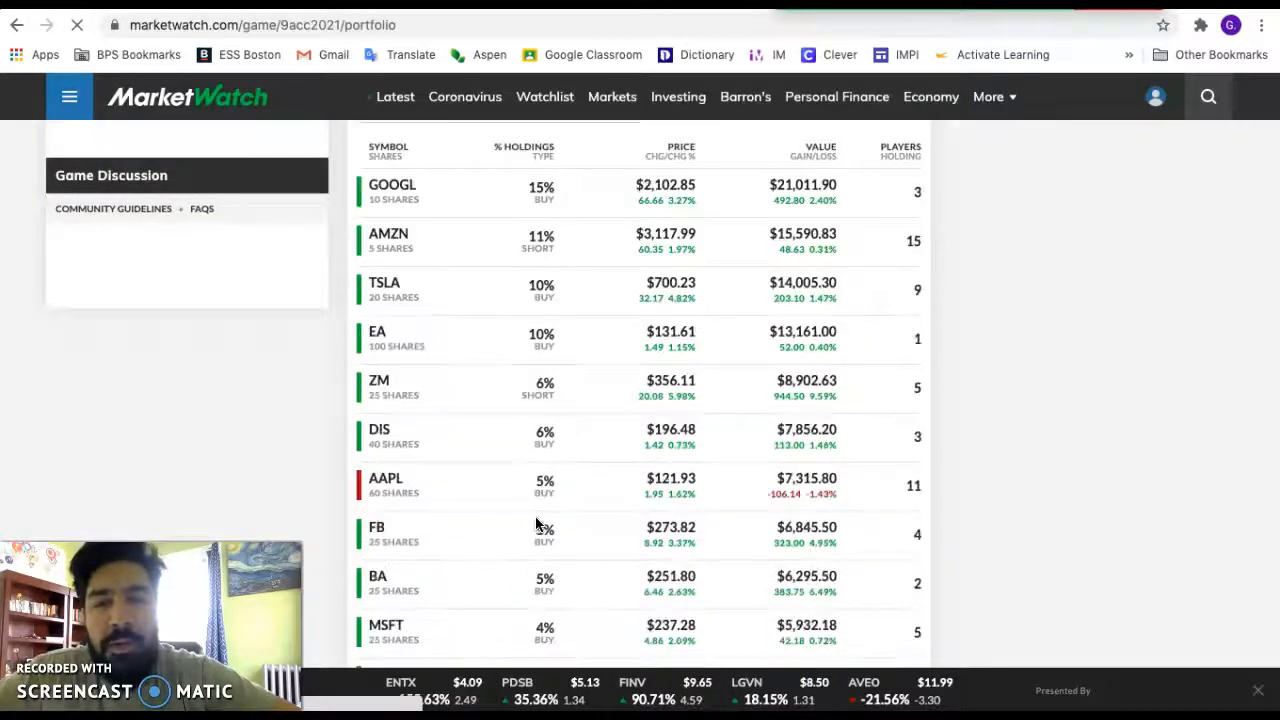
pyautogui.scroll(-3)
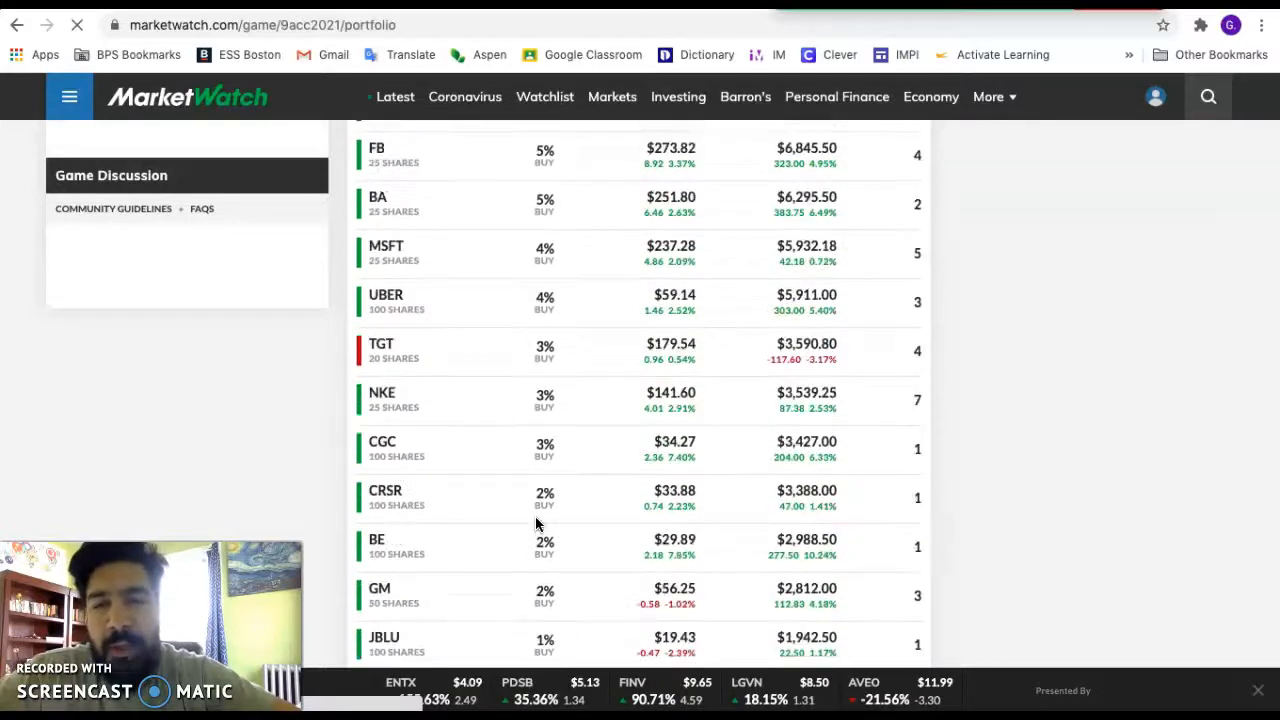
pyautogui.scroll(3)
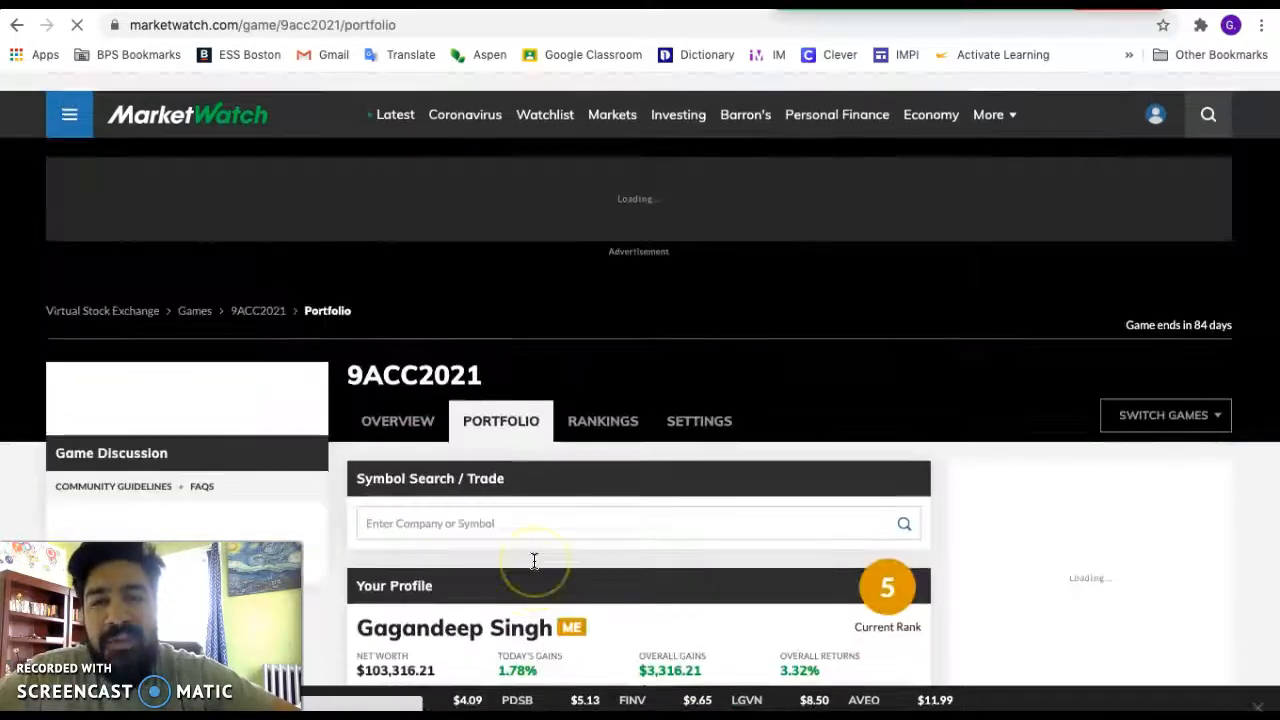